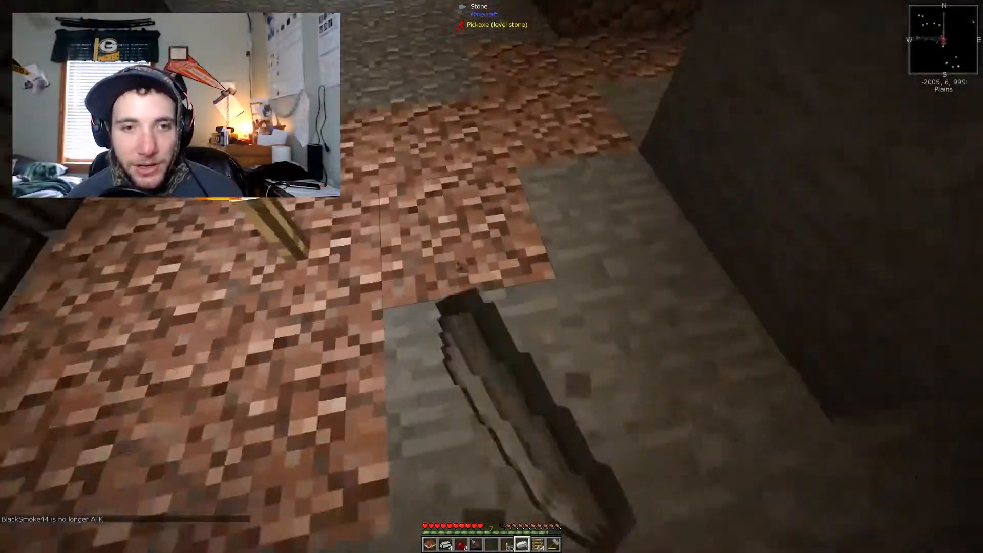
- Raise Master Volume from off to 38% in Music & Sounds and resume playing
key(Escape)
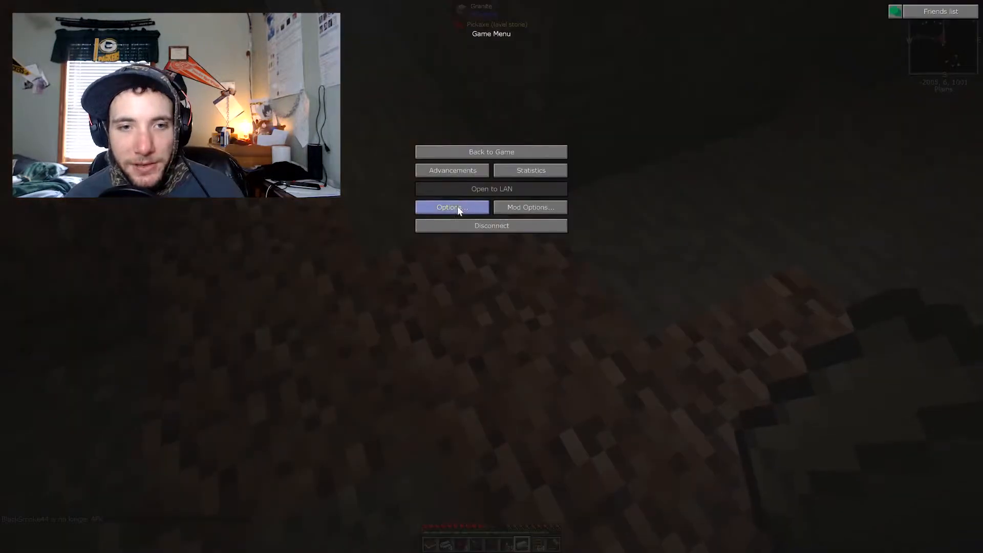
click(452, 207)
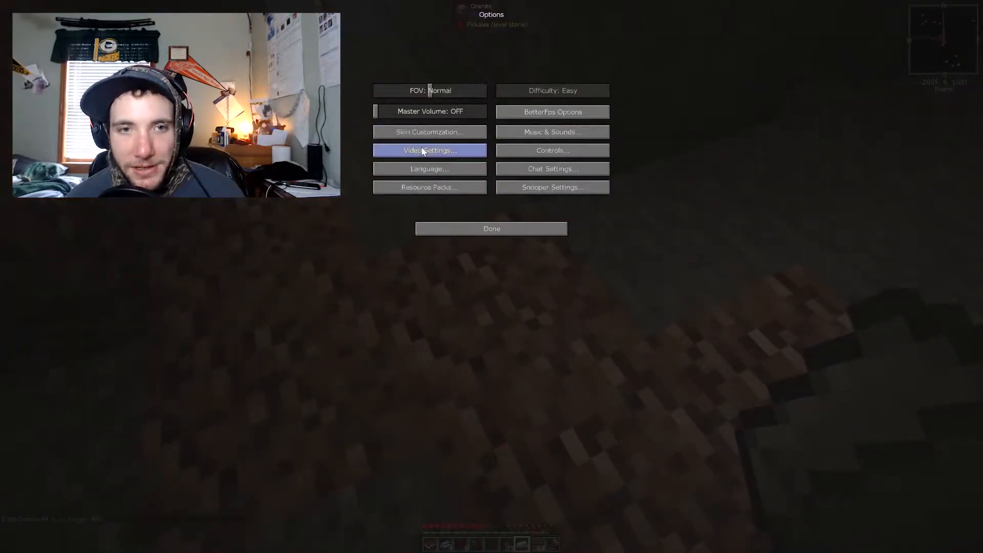
click(552, 132)
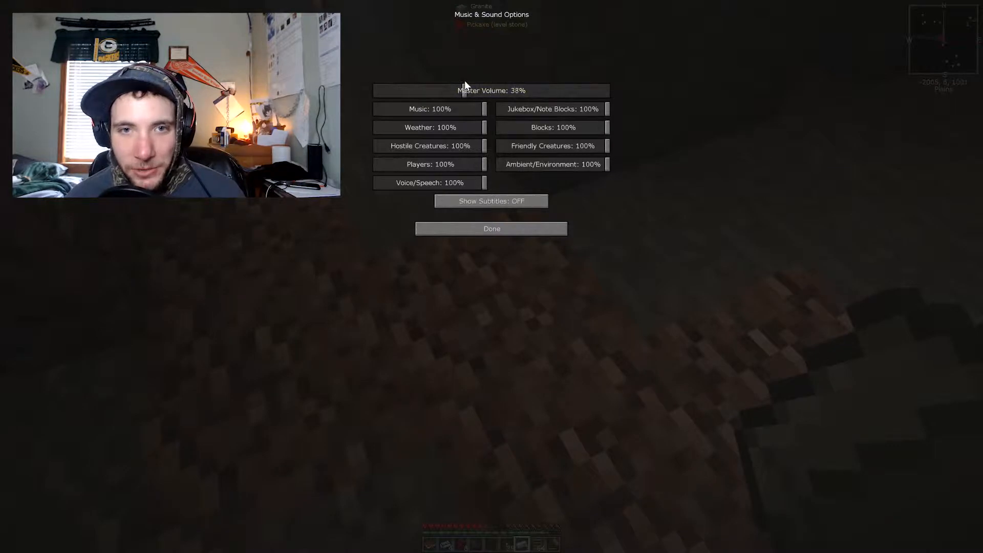
click(491, 229)
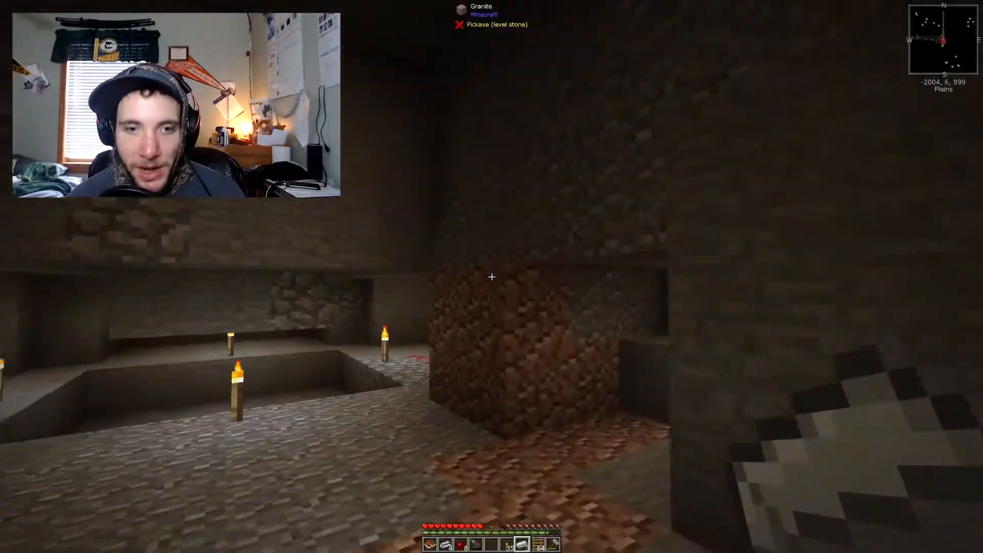
- Bring up the game menu before disconnecting from the server
key(e)
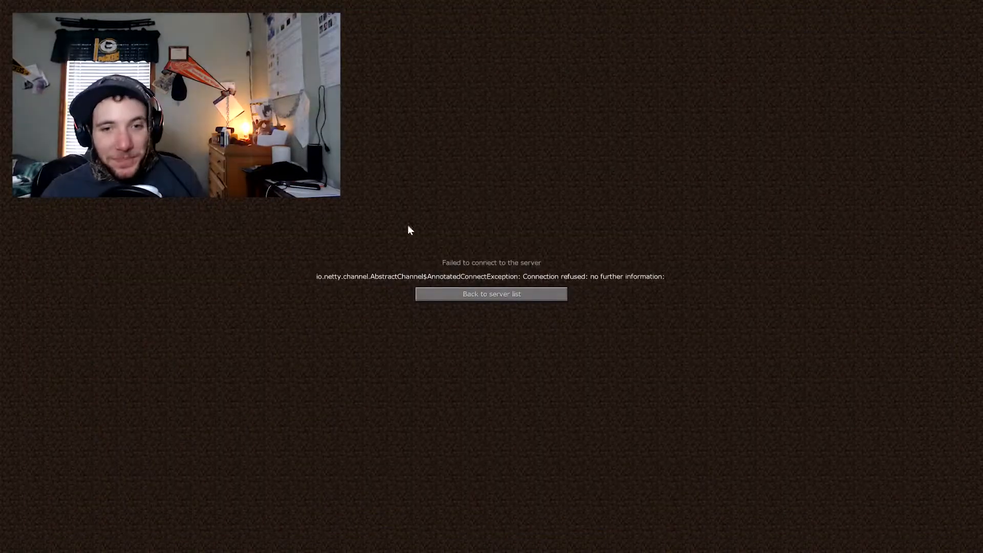
- Return to the server list and rejoin the multiplayer server
click(491, 294)
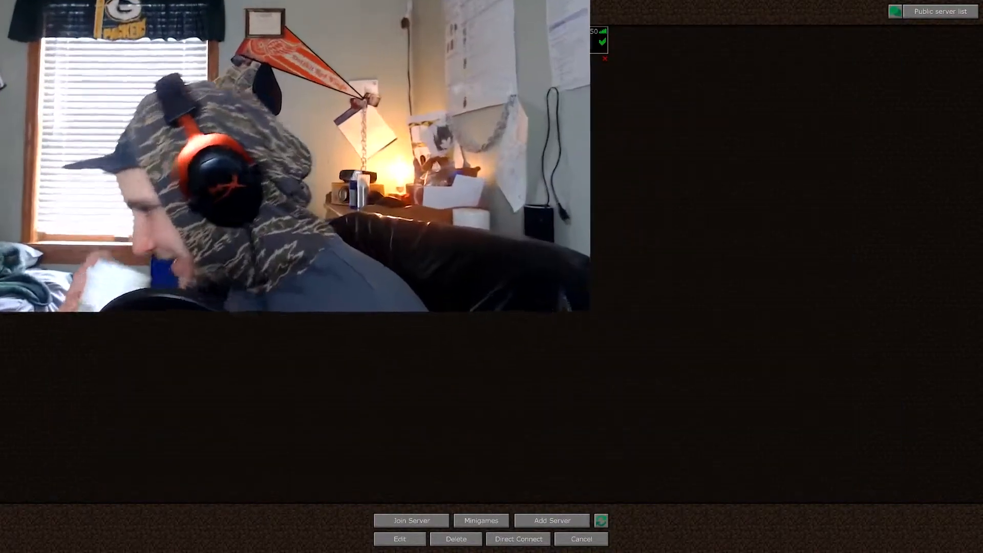
click(411, 520)
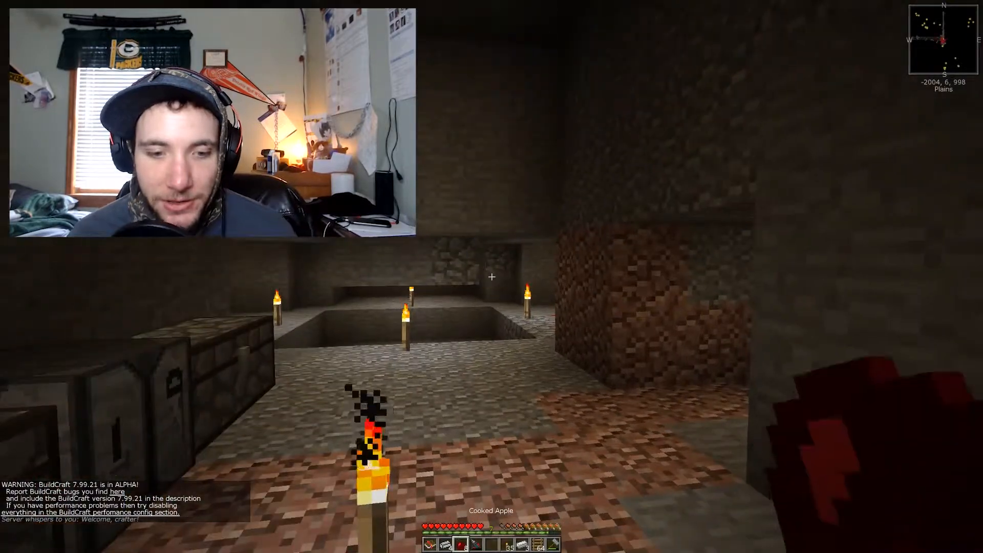
mouse_move(491, 276)
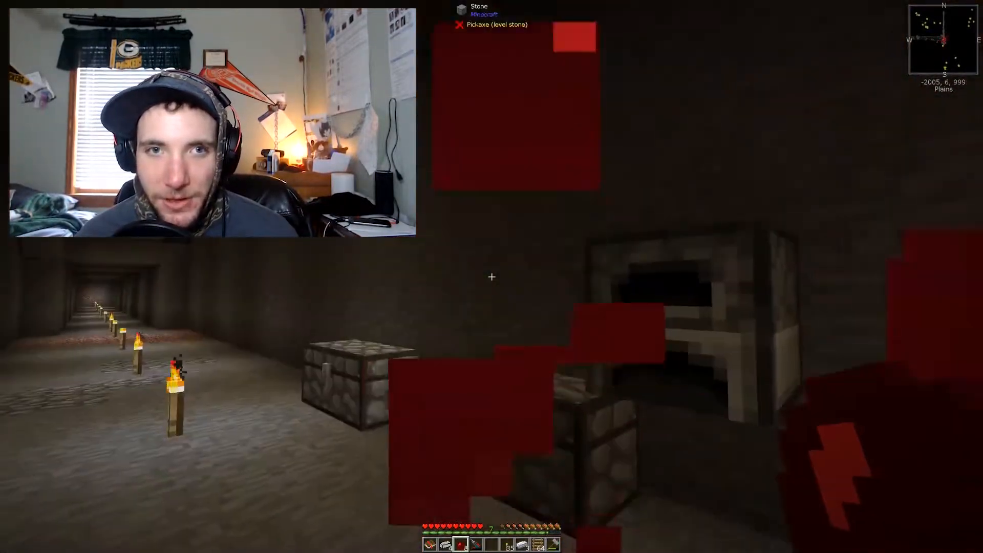
mouse_move(491, 276)
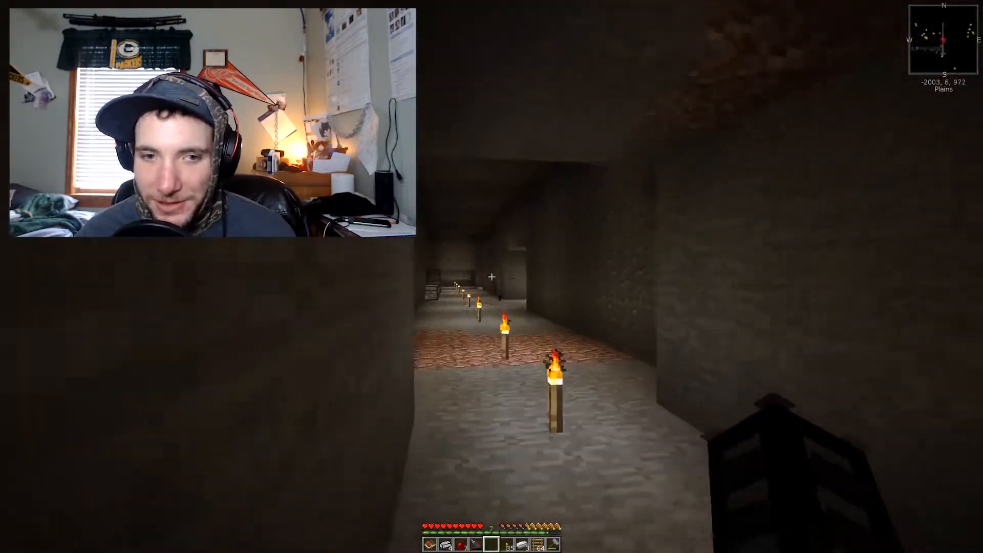
- Walk to the shaft, look down at bedrock, and return to the tunnel by the chests
key(w)
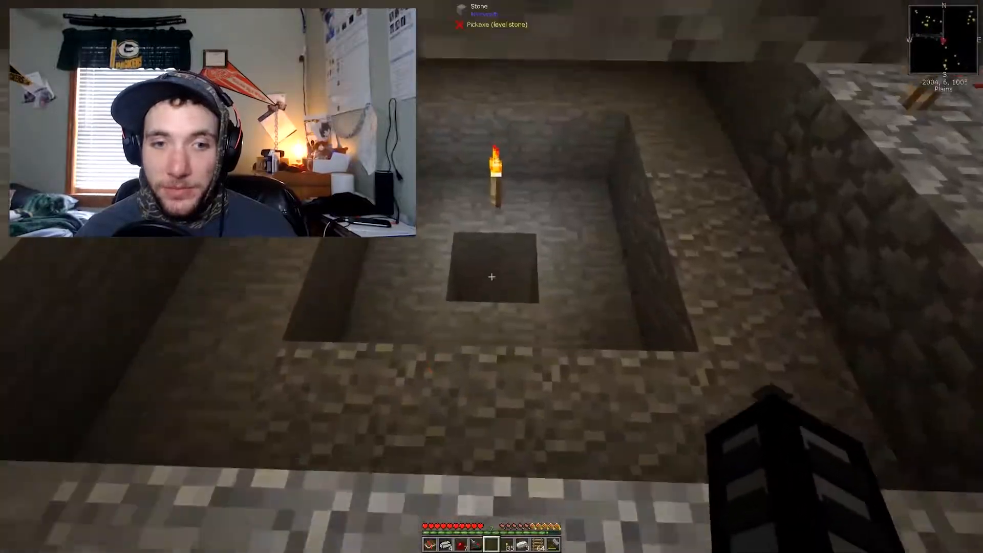
mouse_move(492, 277)
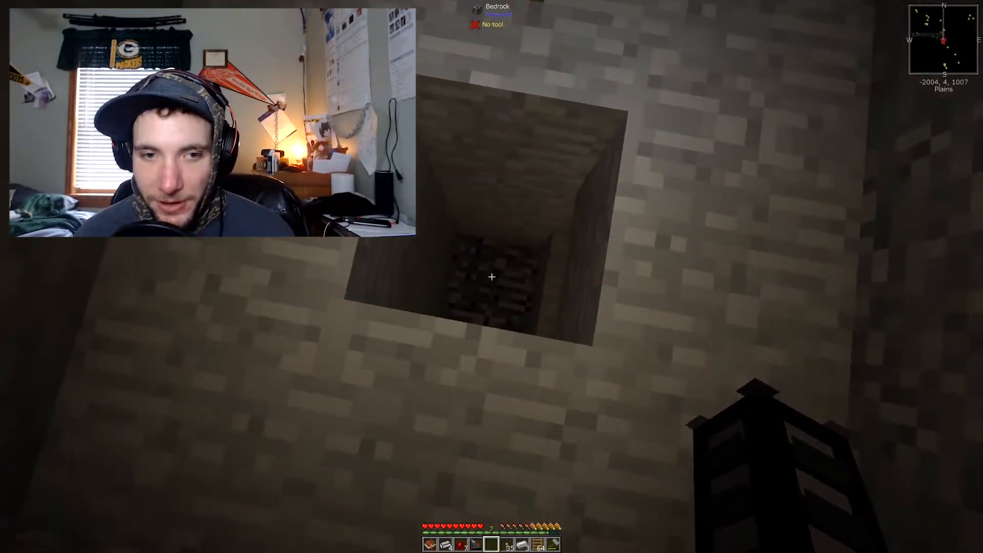
mouse_move(492, 277)
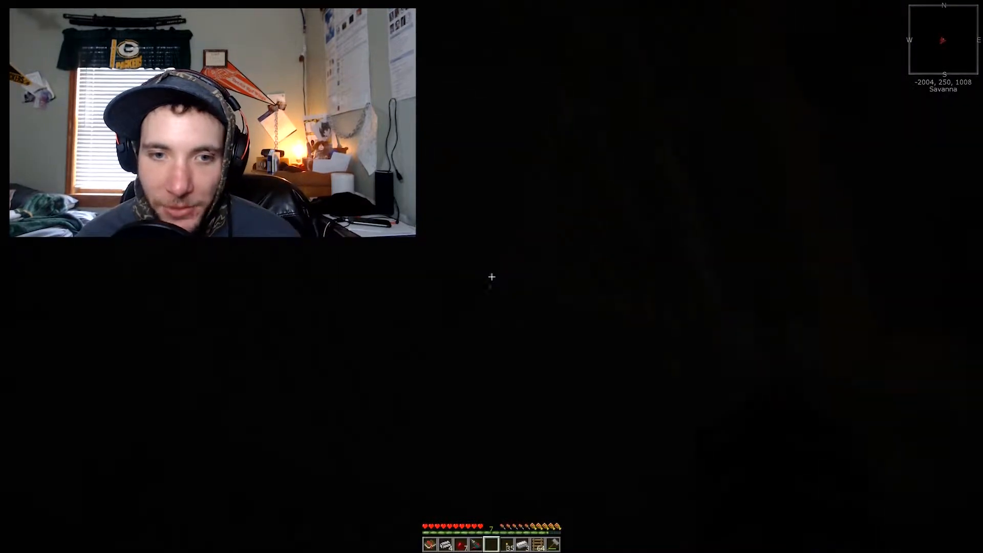
key(e)
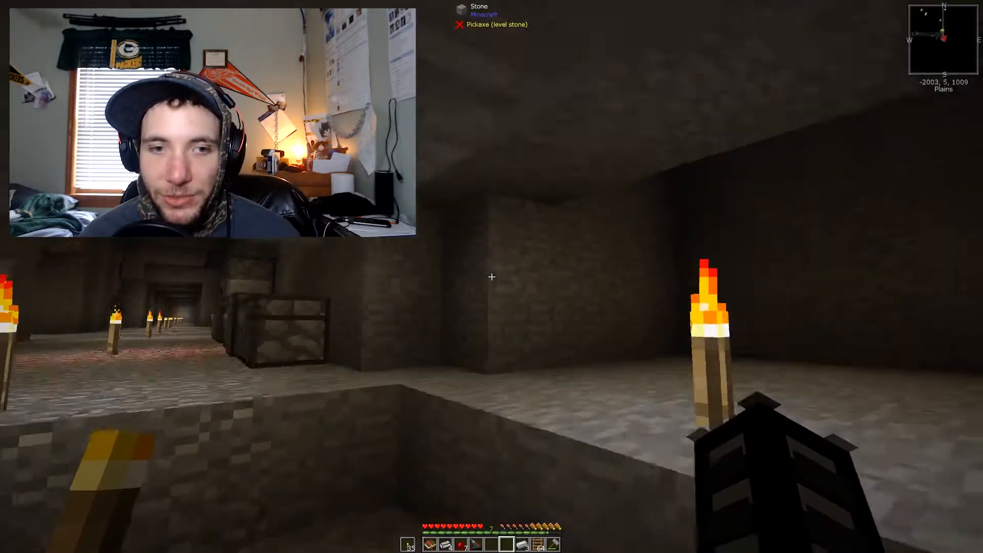
mouse_move(491, 277)
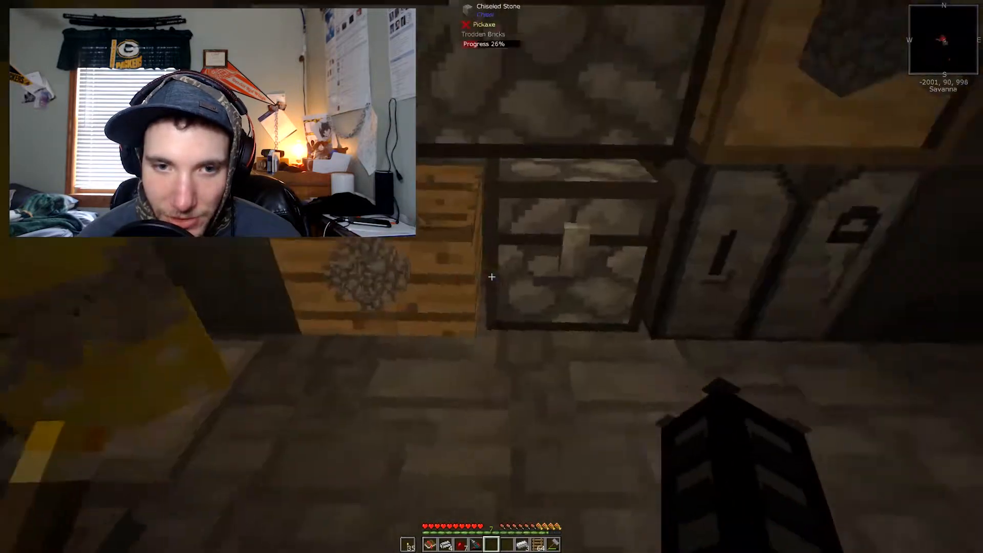
- Review the Music & Sounds settings without changes and close them
key(Escape)
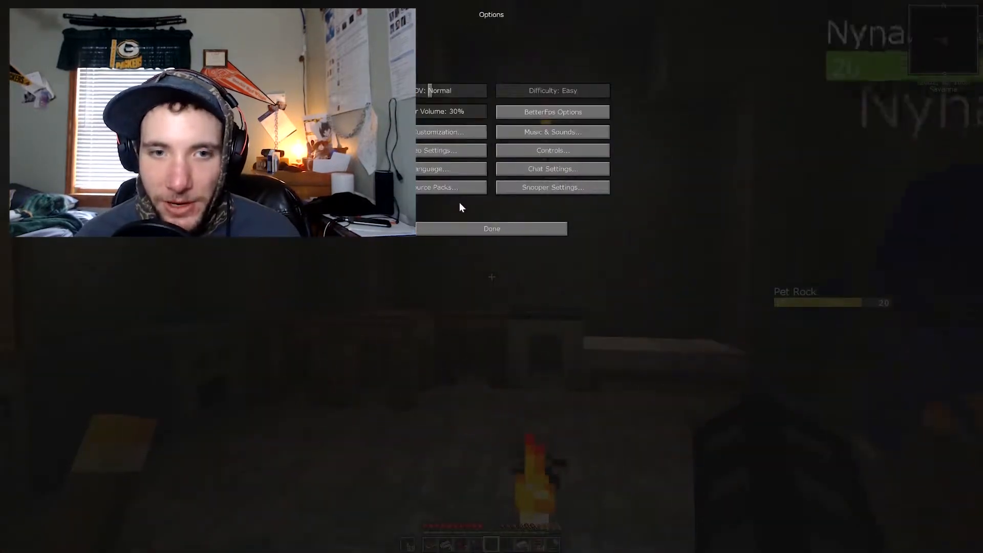
click(552, 132)
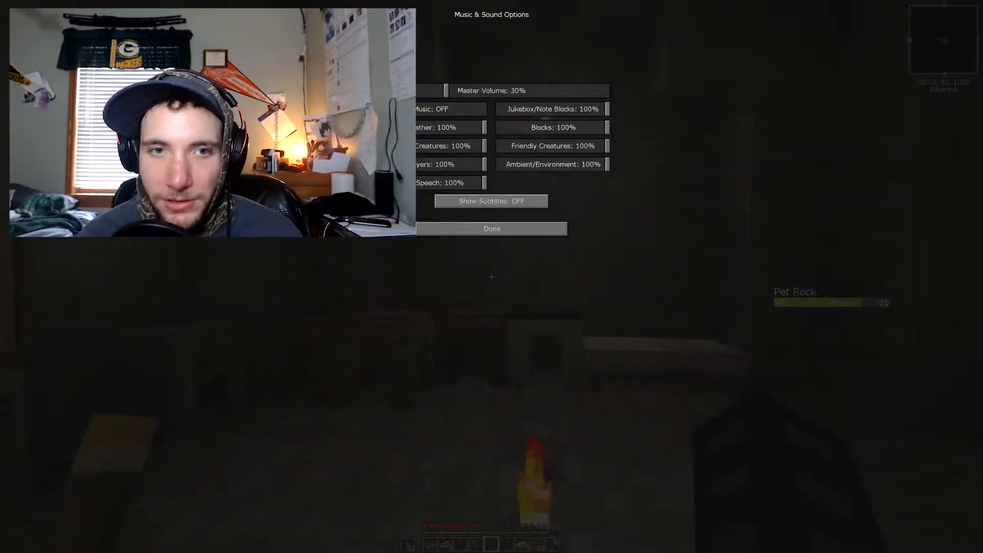
click(492, 229)
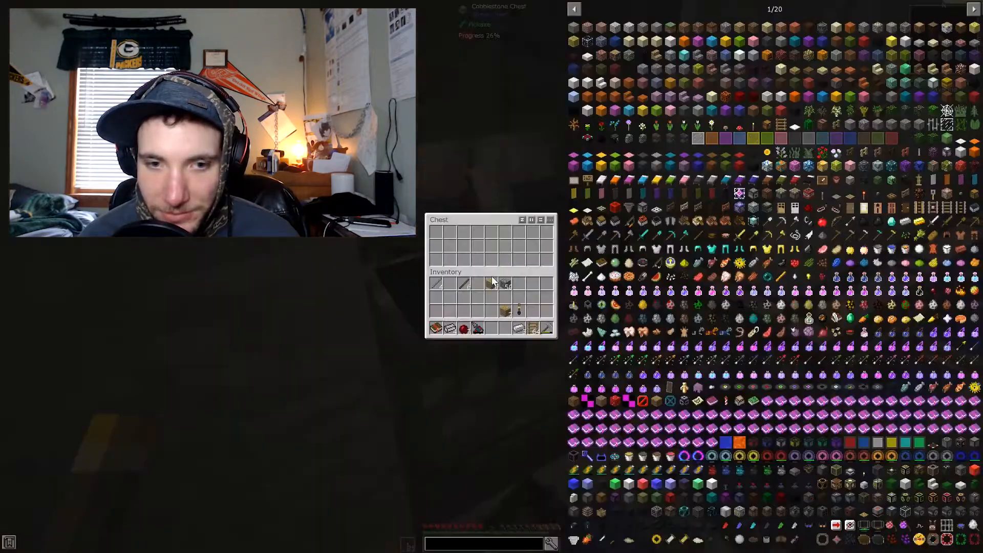
- Close the cobblestone chest and return to the stone-brick base
key(Escape)
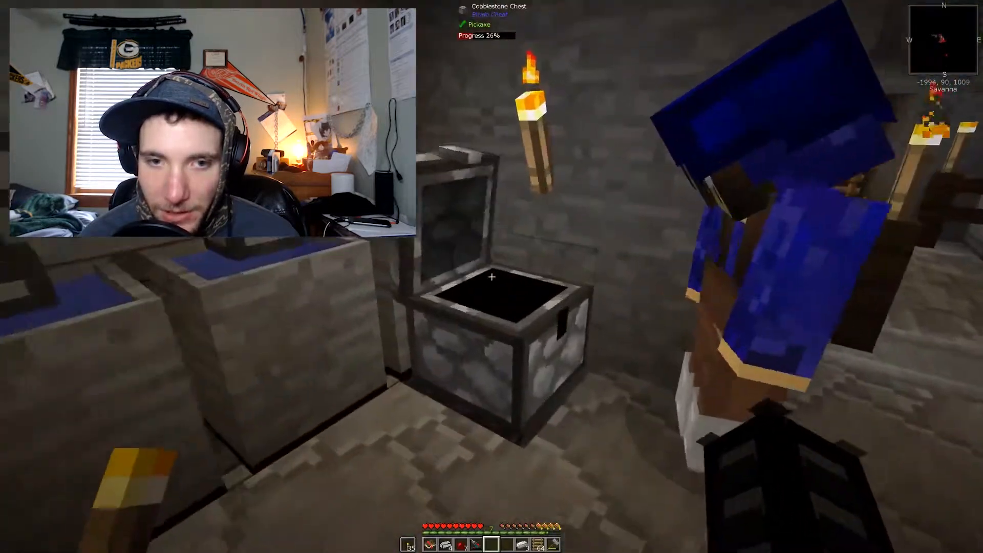
mouse_move(492, 277)
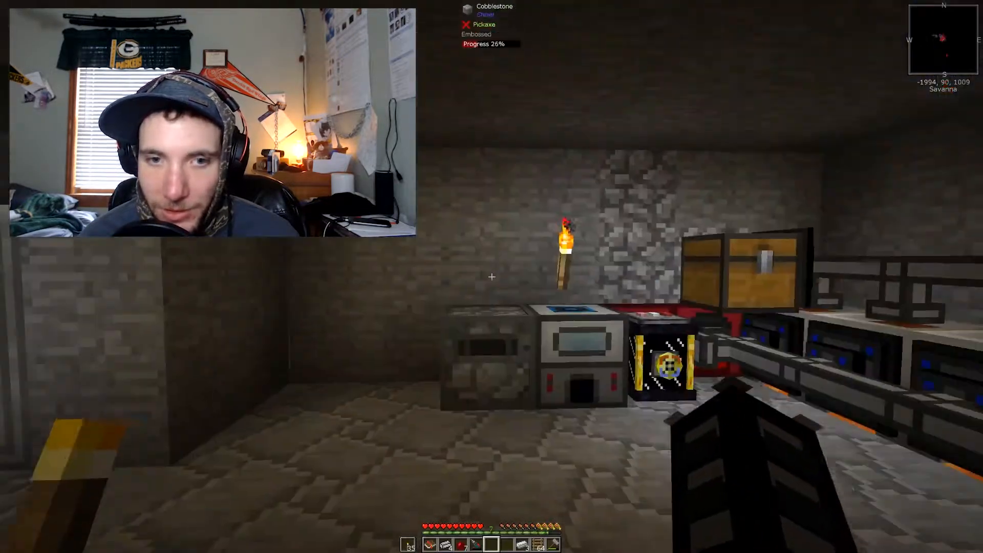
mouse_move(492, 277)
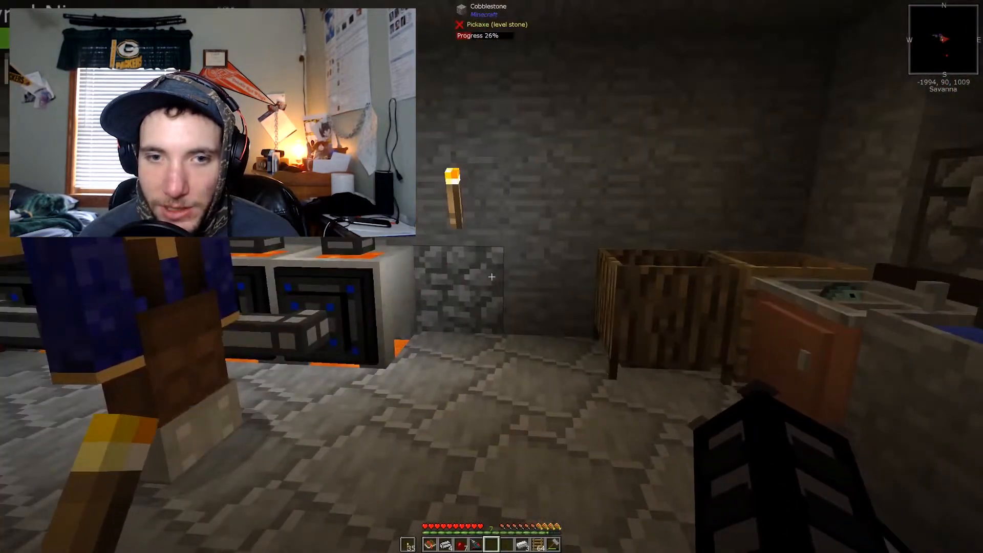
mouse_move(491, 276)
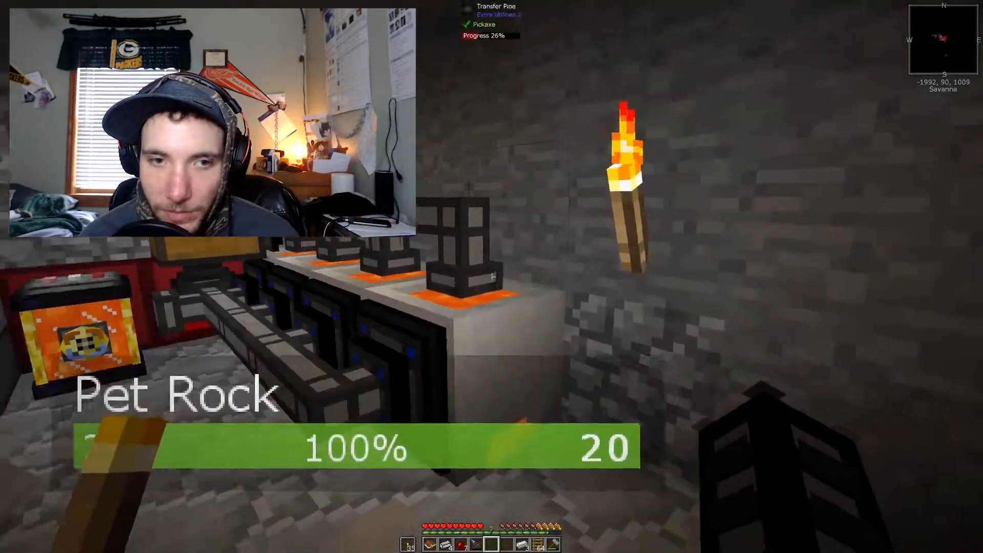
mouse_move(492, 276)
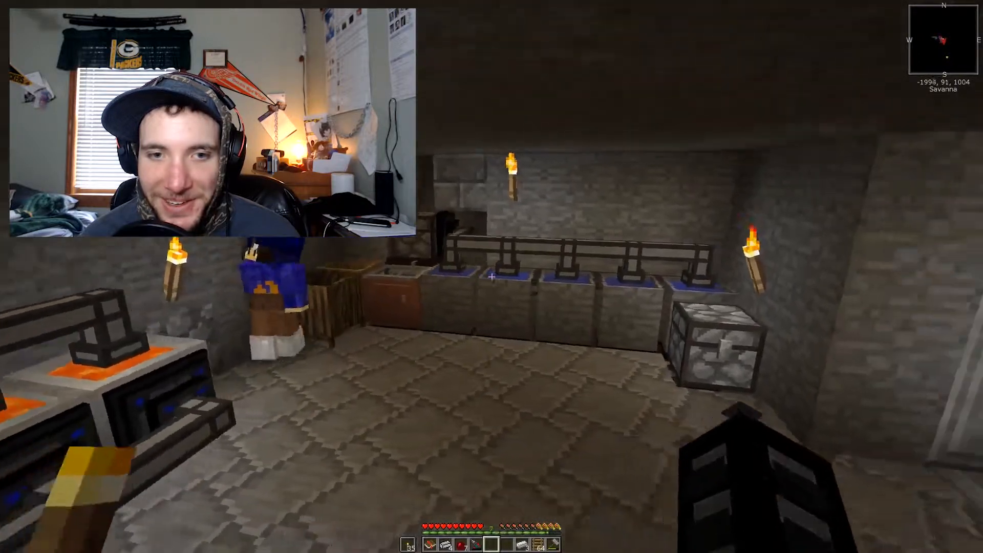
mouse_move(492, 277)
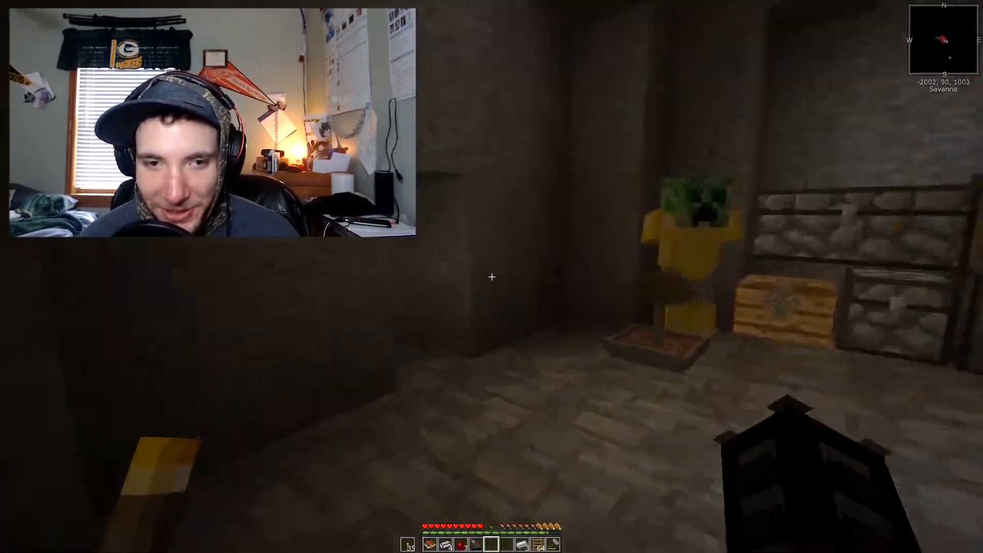
mouse_move(490, 276)
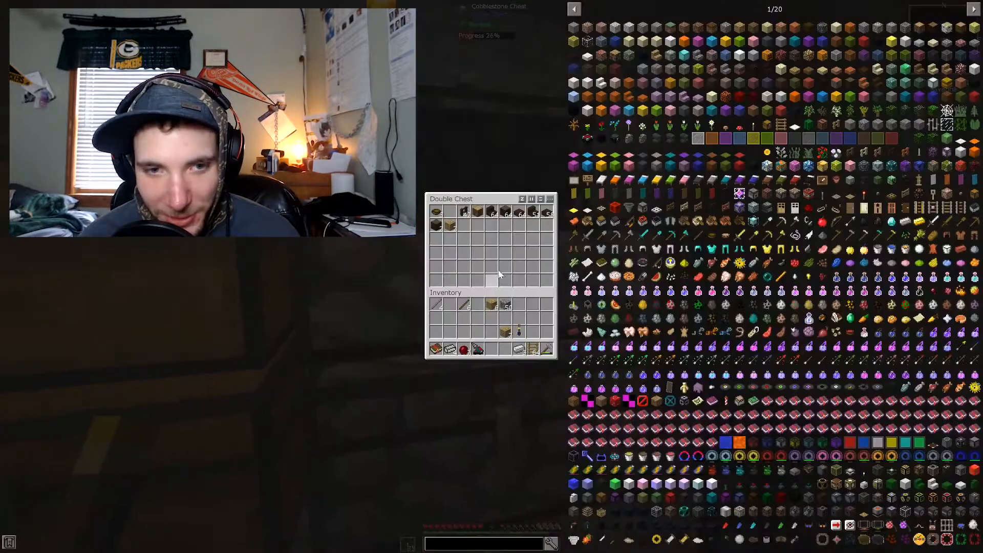
mouse_move(442, 225)
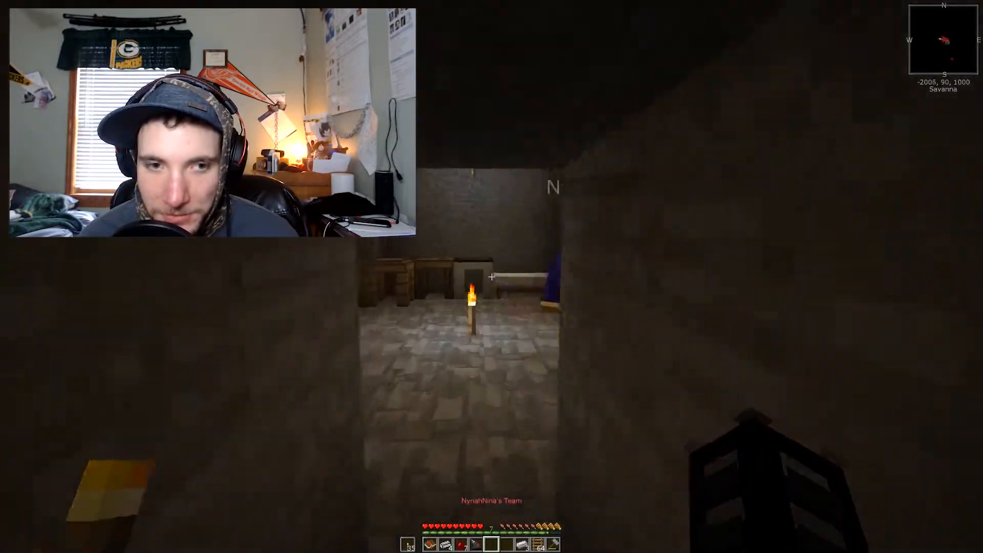
mouse_move(491, 276)
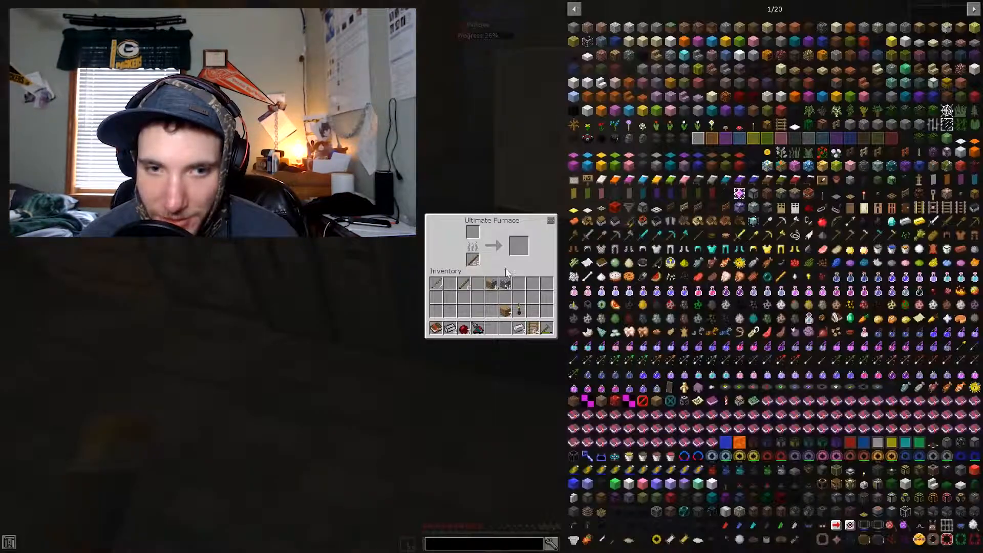
- Leave the Ultimate Furnace interface and bring up quest progress for the Spawner Changer reward
key(Escape)
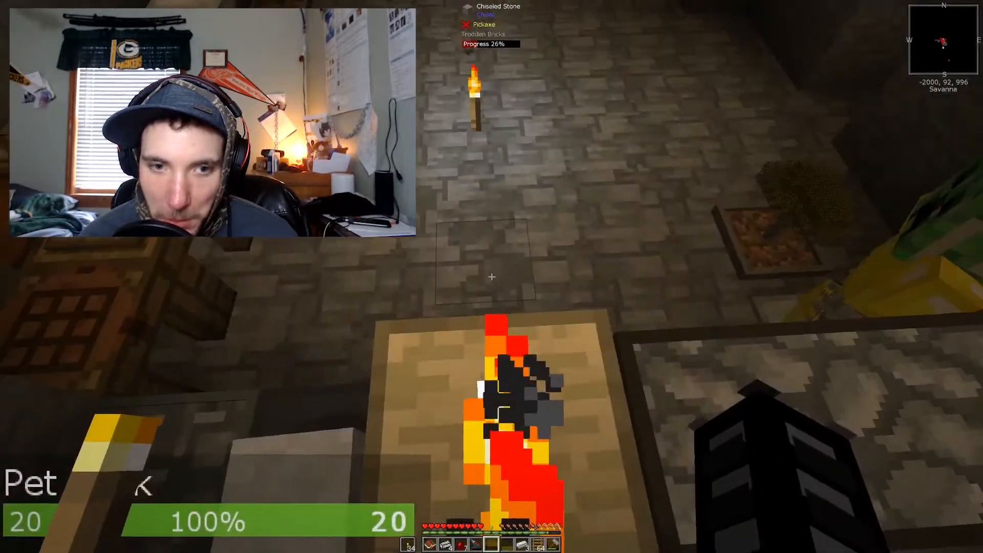
key(e)
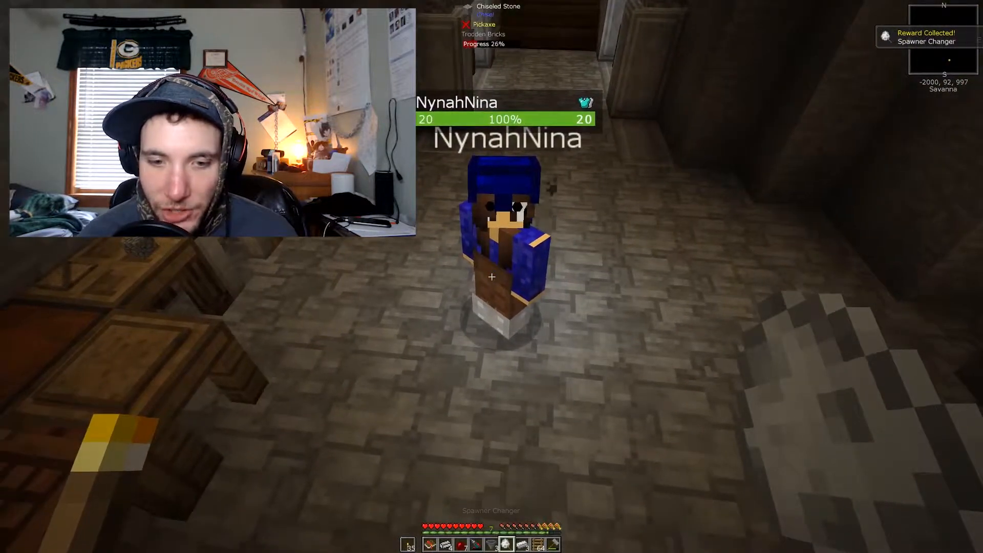
- Bring up the quest book showing the Construct a Smeltery quest and its reward
key(e)
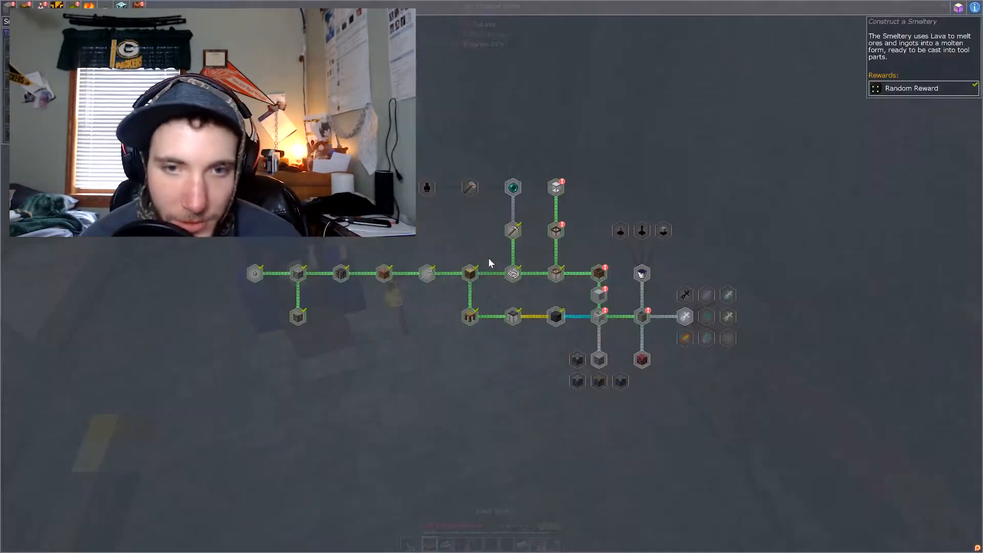
mouse_move(597, 273)
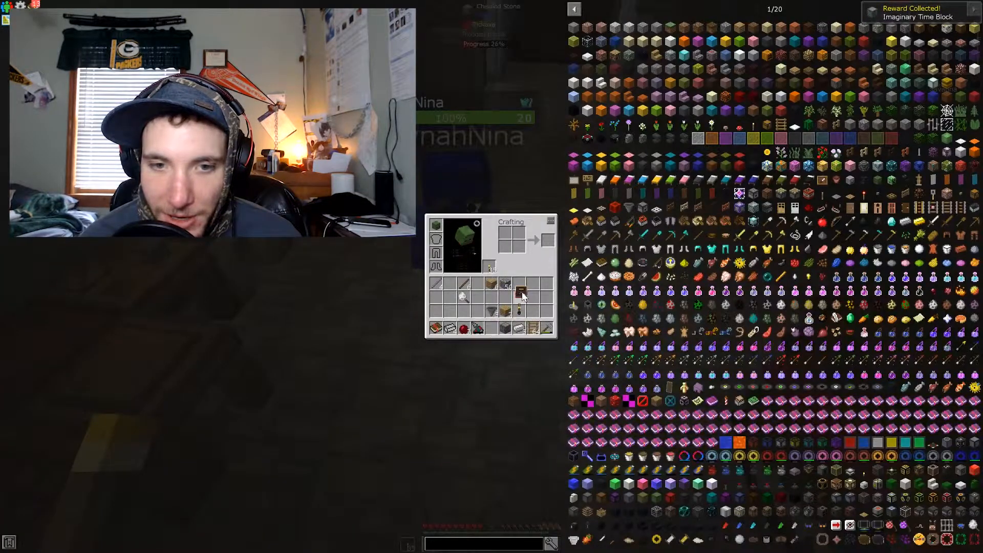
mouse_move(508, 331)
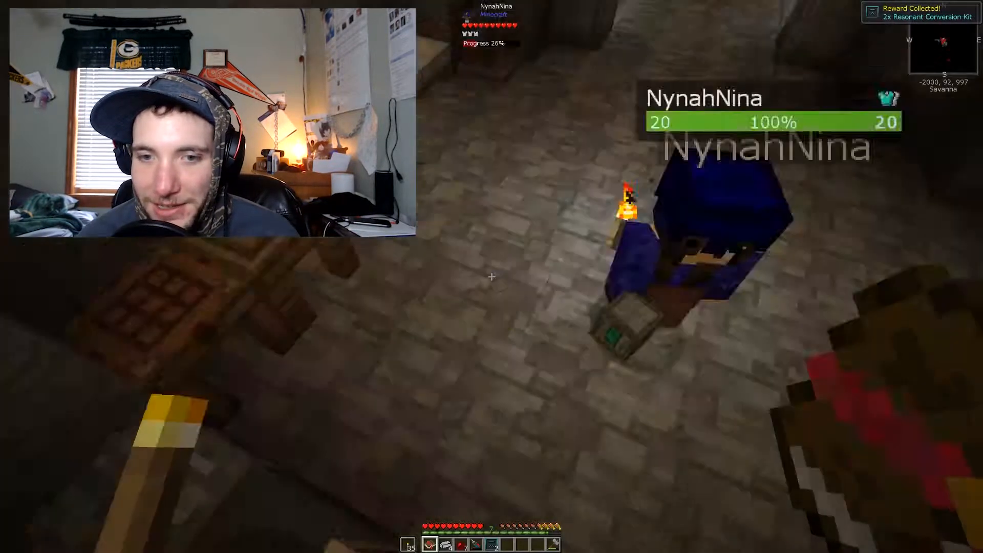
- Claim the Fluid Crafting quest reward of eight Black Lotus
key(e)
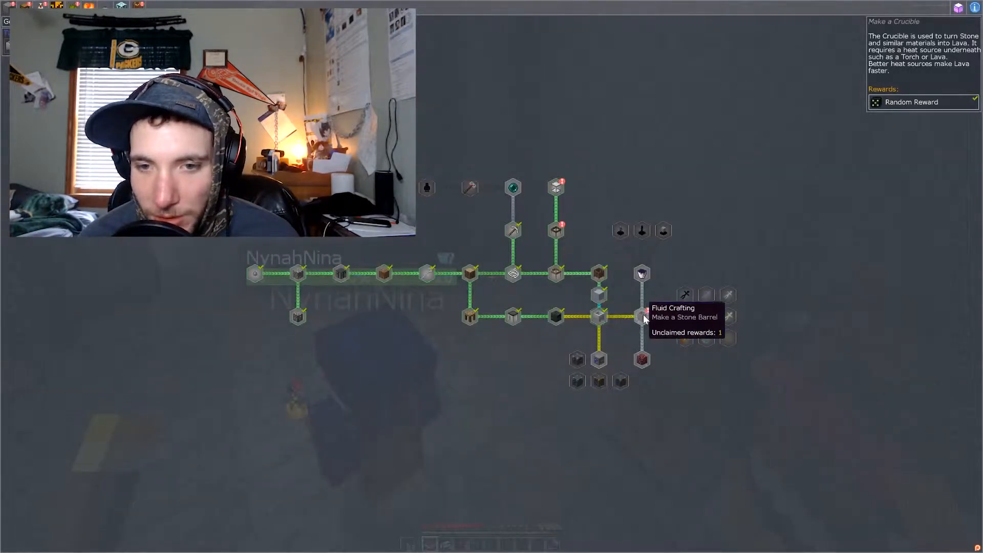
click(641, 316)
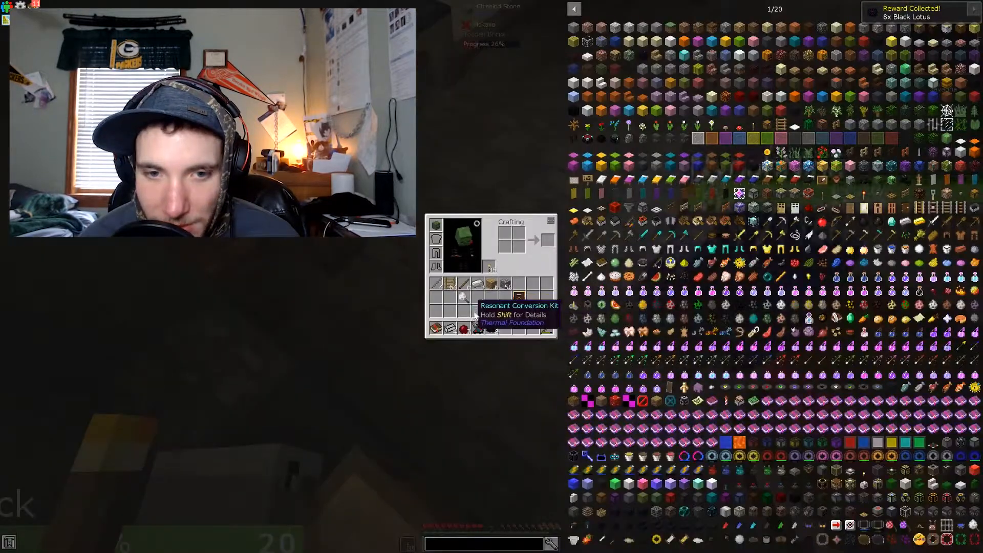
mouse_move(493, 331)
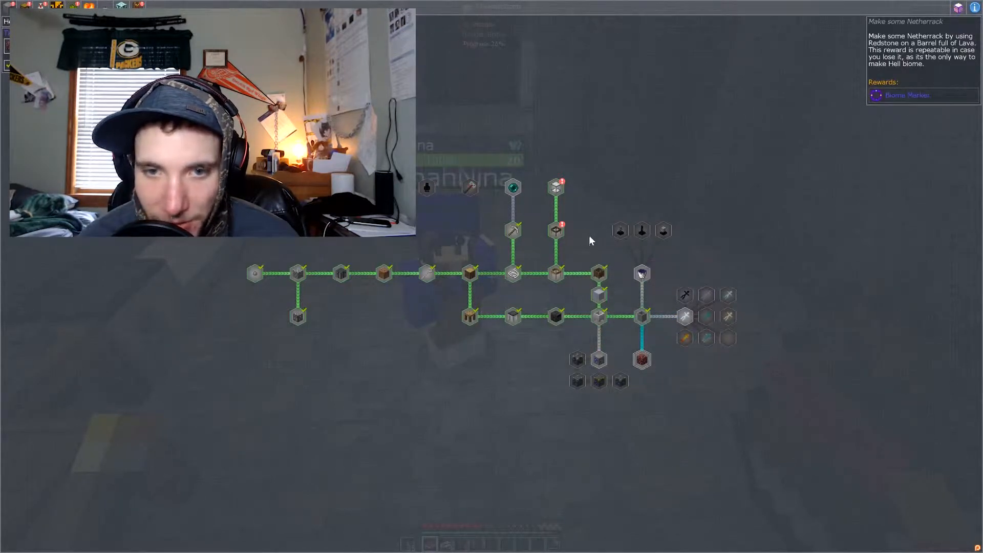
- Claim the three-Hopper reward and the Indentured Servitude quest reward
click(556, 230)
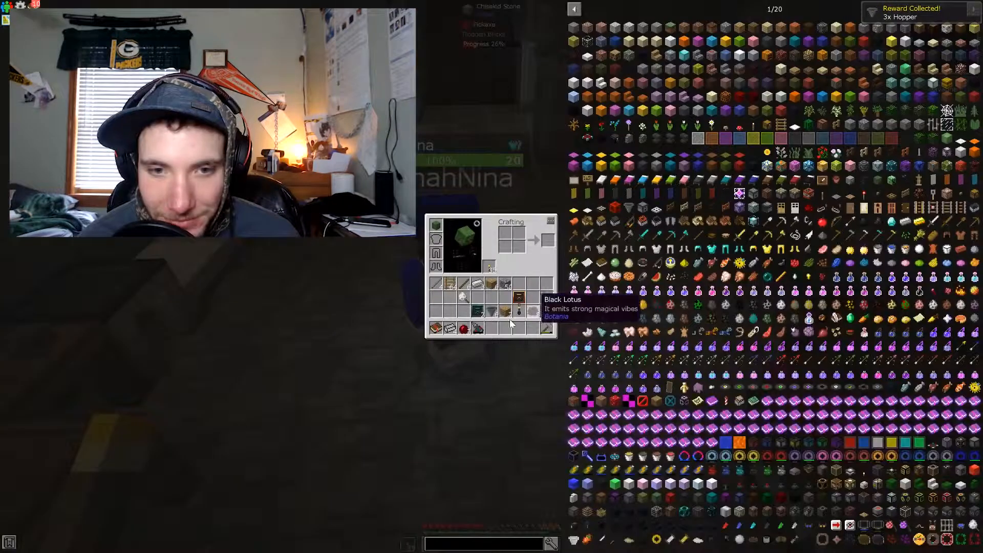
mouse_move(533, 311)
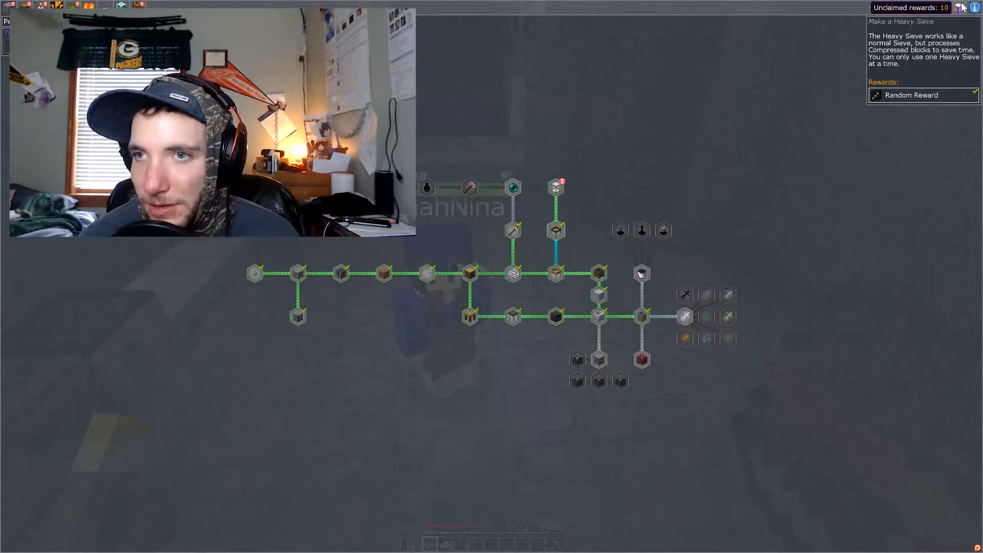
mouse_move(556, 187)
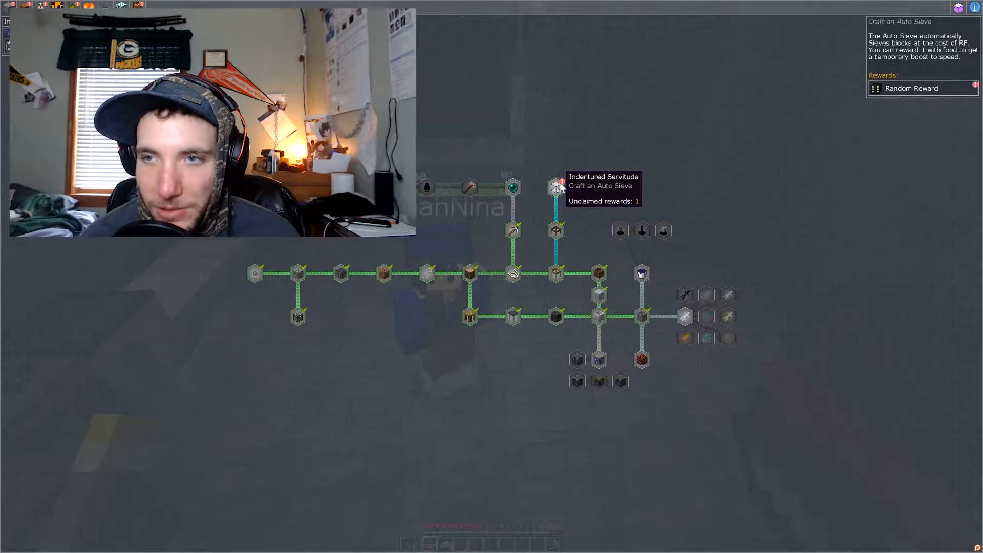
click(554, 187)
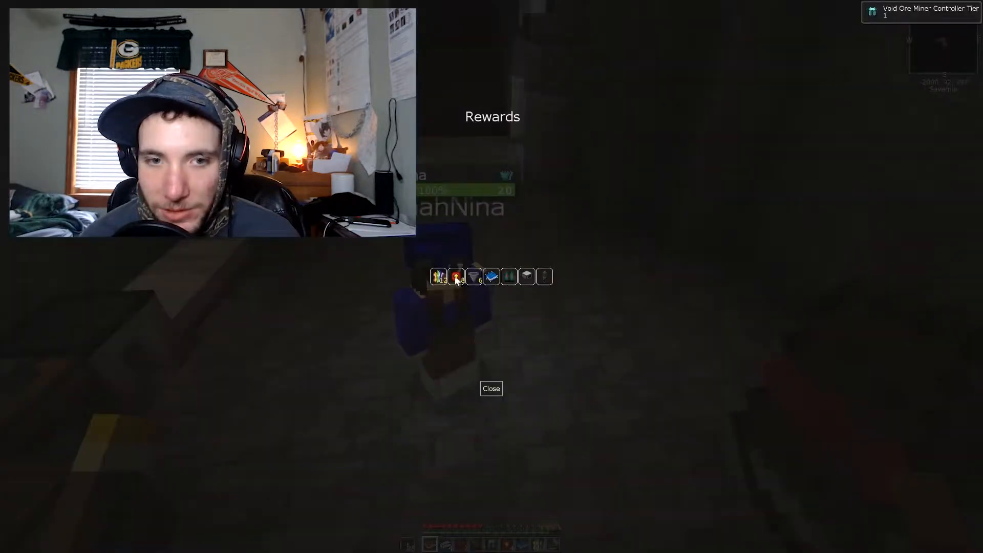
mouse_move(439, 275)
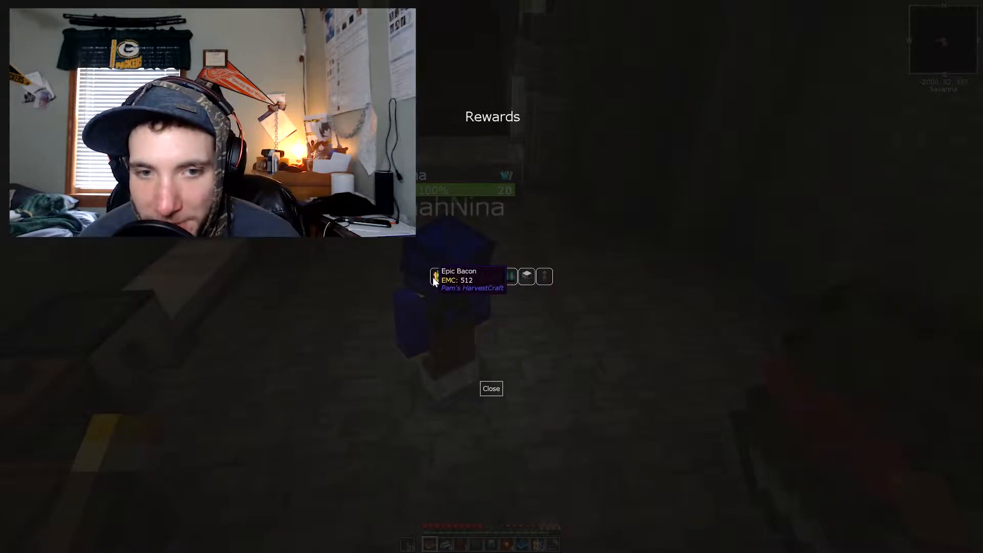
mouse_move(456, 277)
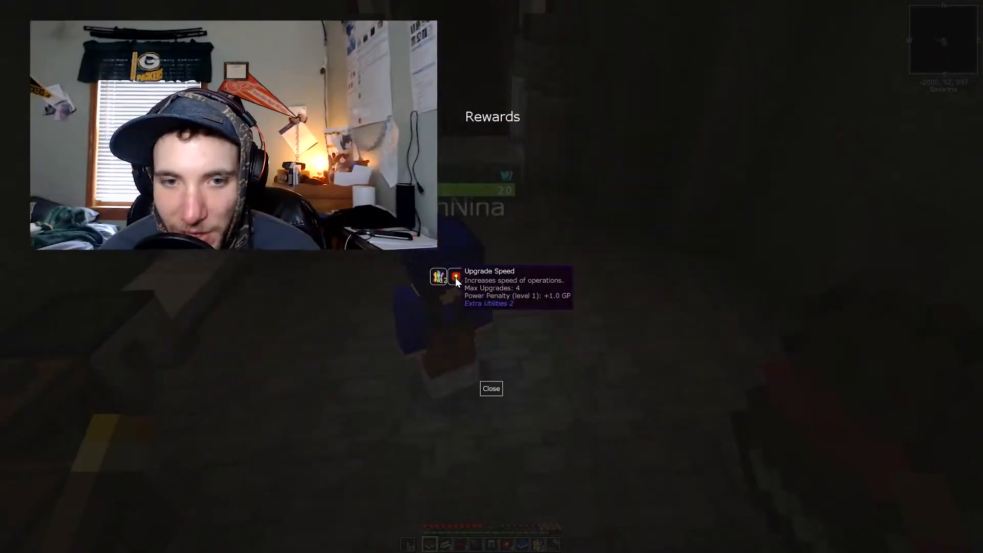
mouse_move(473, 276)
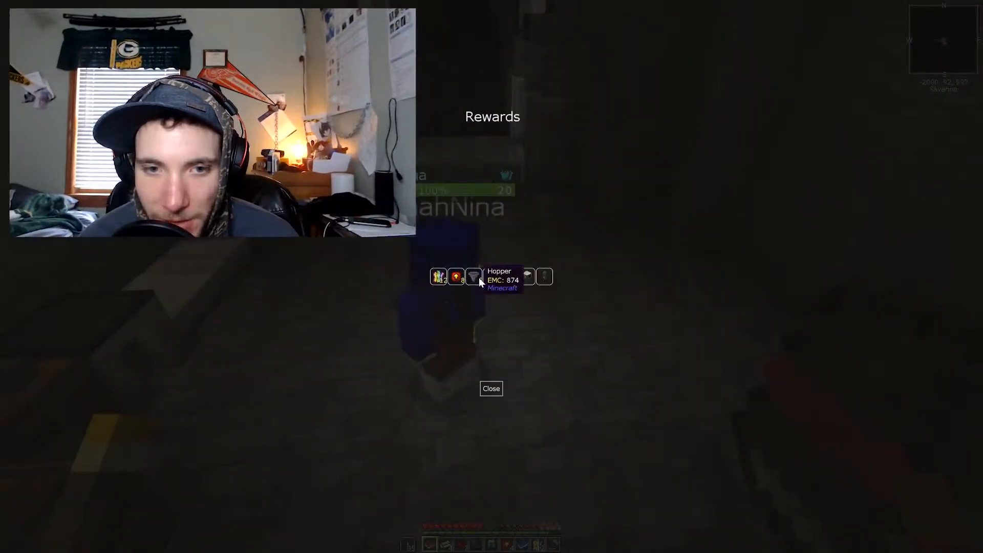
mouse_move(490, 275)
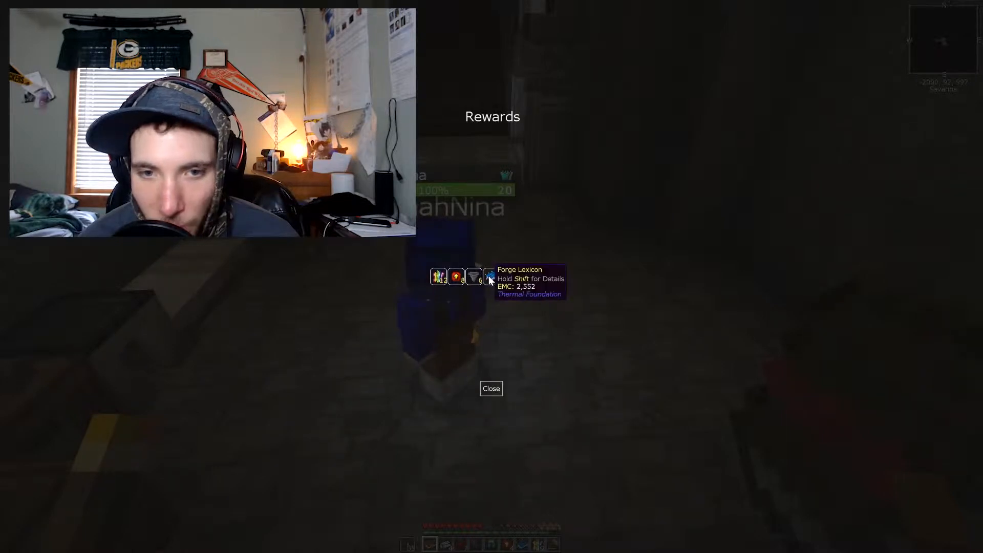
mouse_move(508, 275)
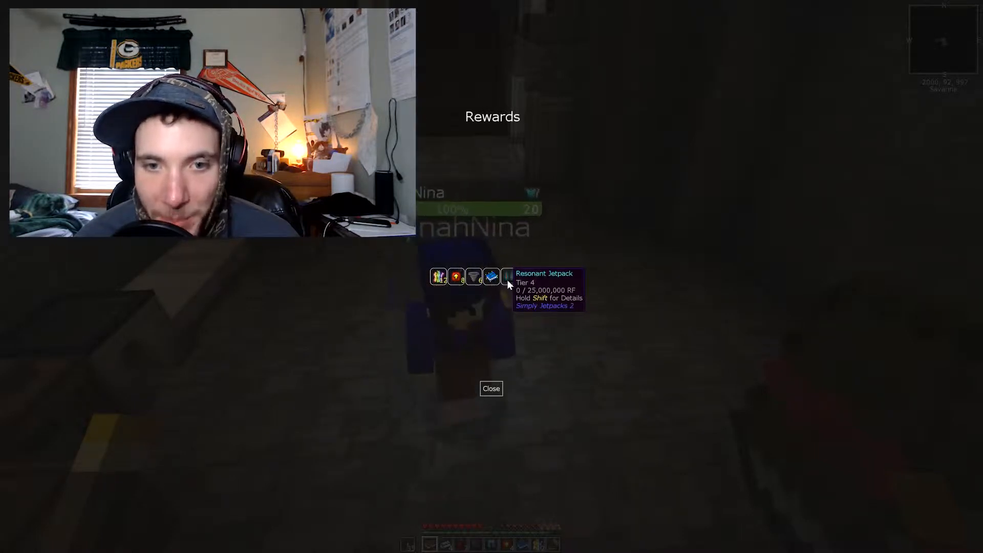
mouse_move(527, 276)
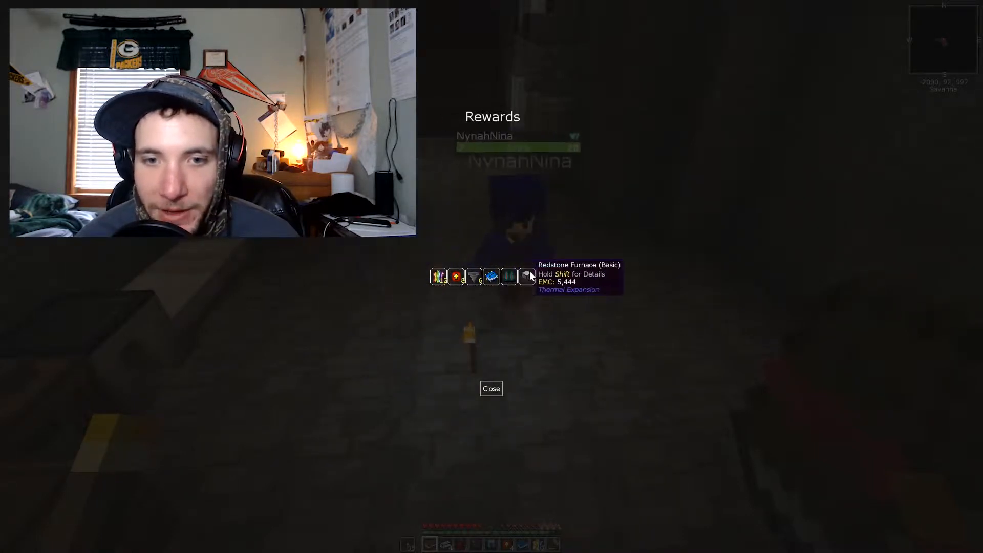
mouse_move(509, 276)
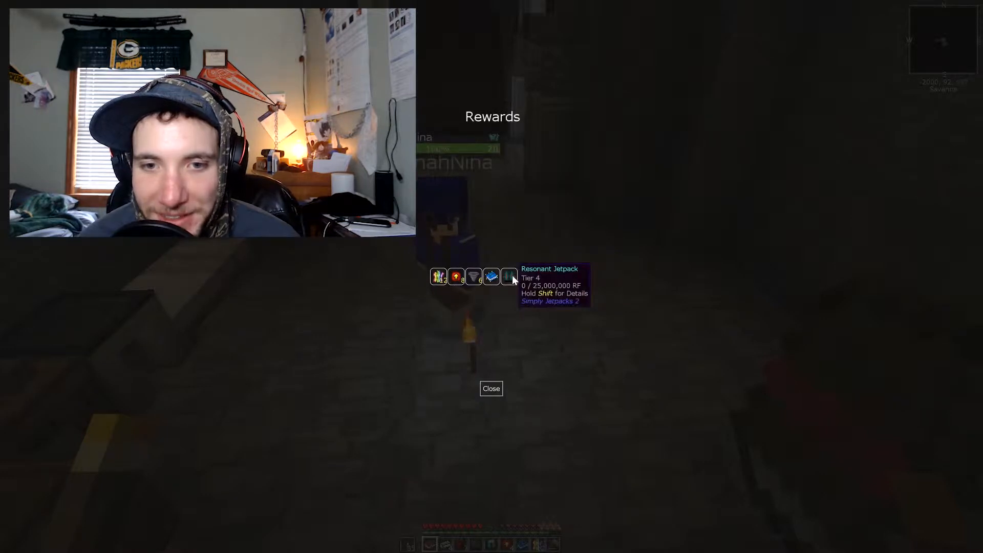
mouse_move(526, 275)
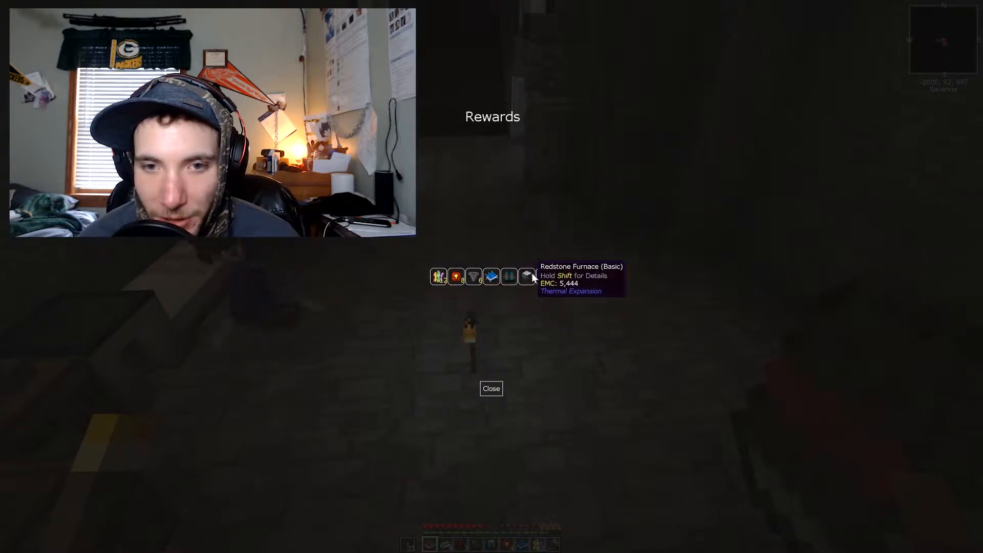
mouse_move(545, 277)
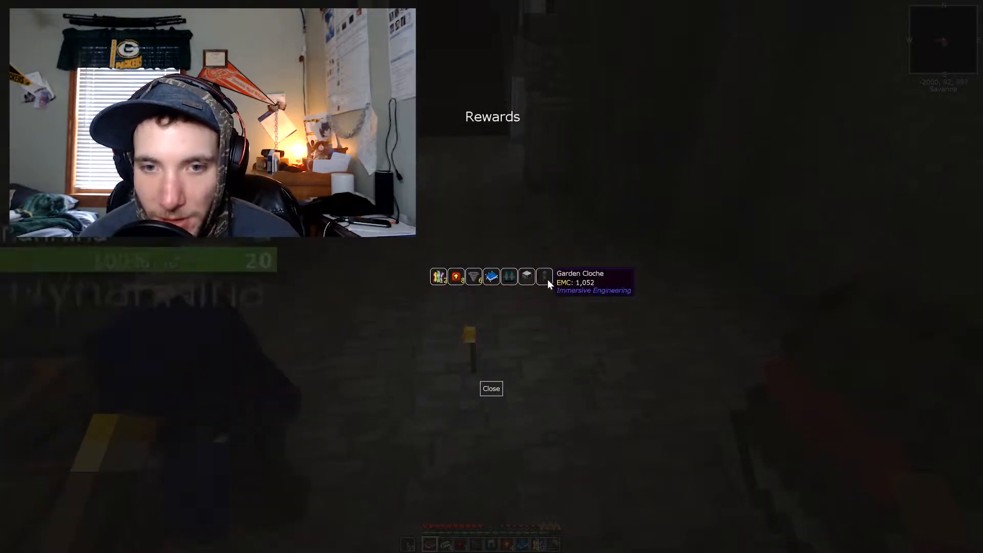
- Move the collected rewards into the cobblestone chest and leave it for the player inventory
click(491, 388)
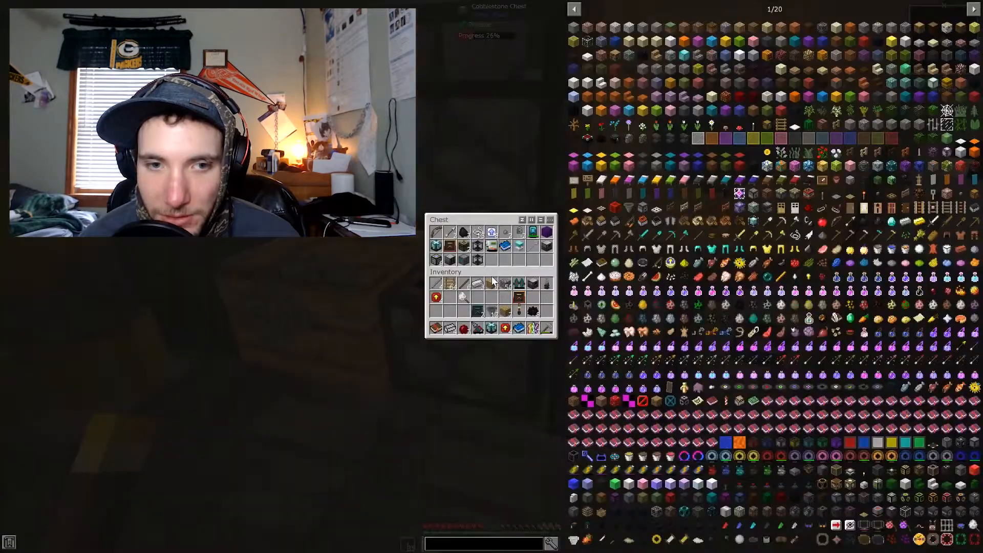
mouse_move(547, 290)
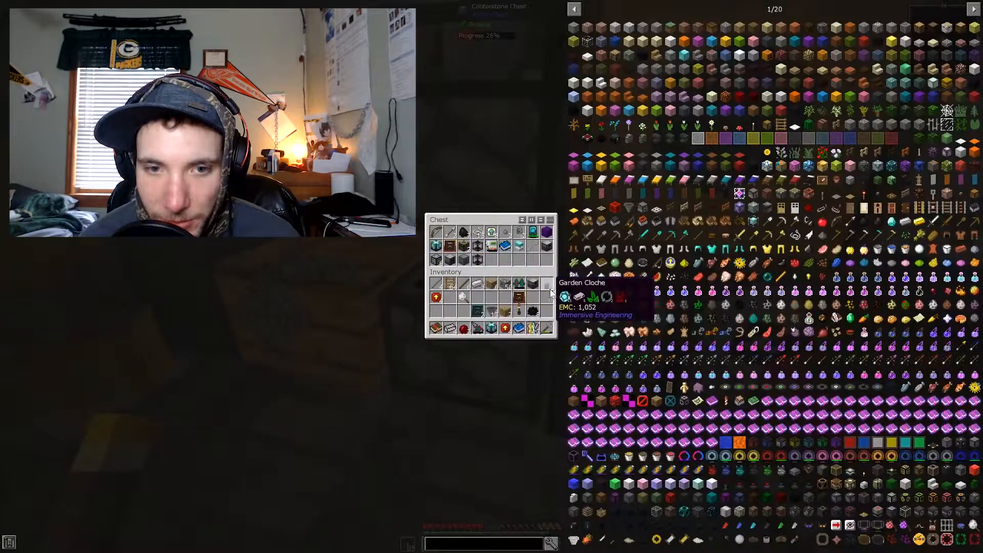
mouse_move(450, 286)
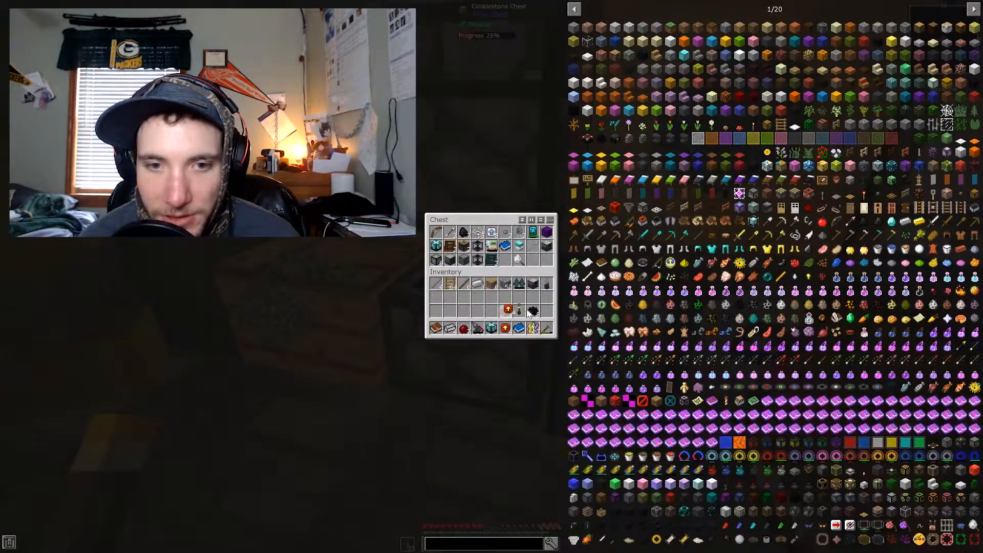
mouse_move(533, 310)
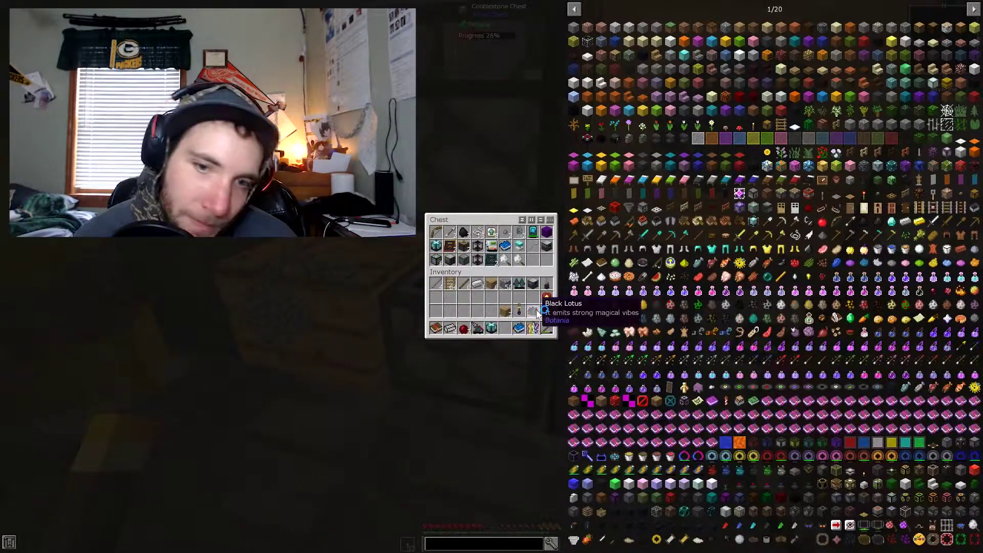
mouse_move(505, 311)
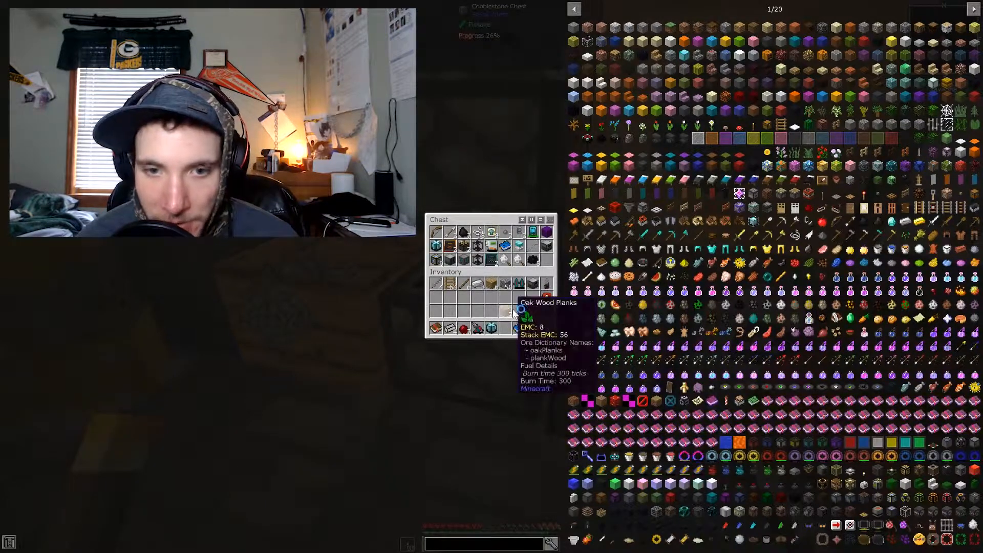
mouse_move(490, 328)
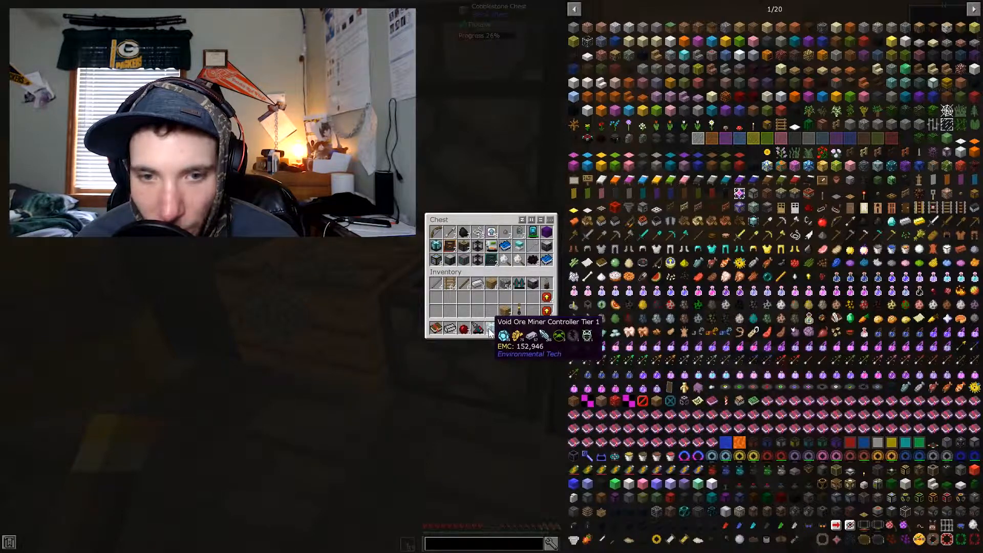
key(Escape)
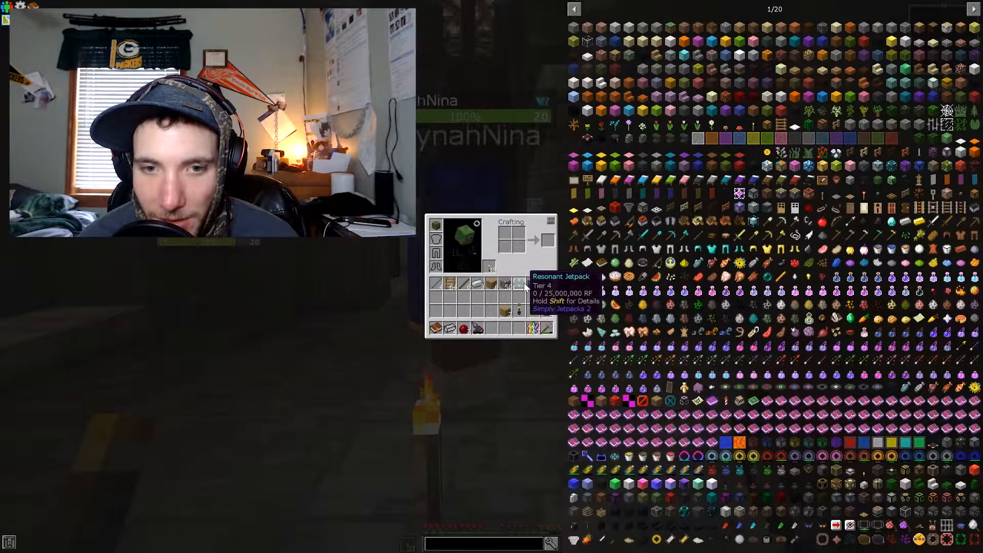
mouse_move(536, 286)
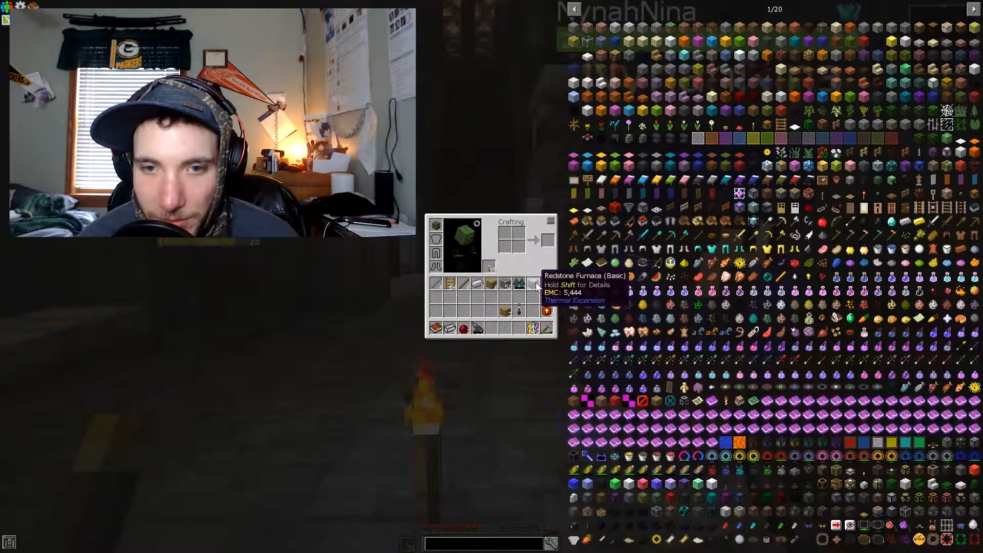
mouse_move(546, 295)
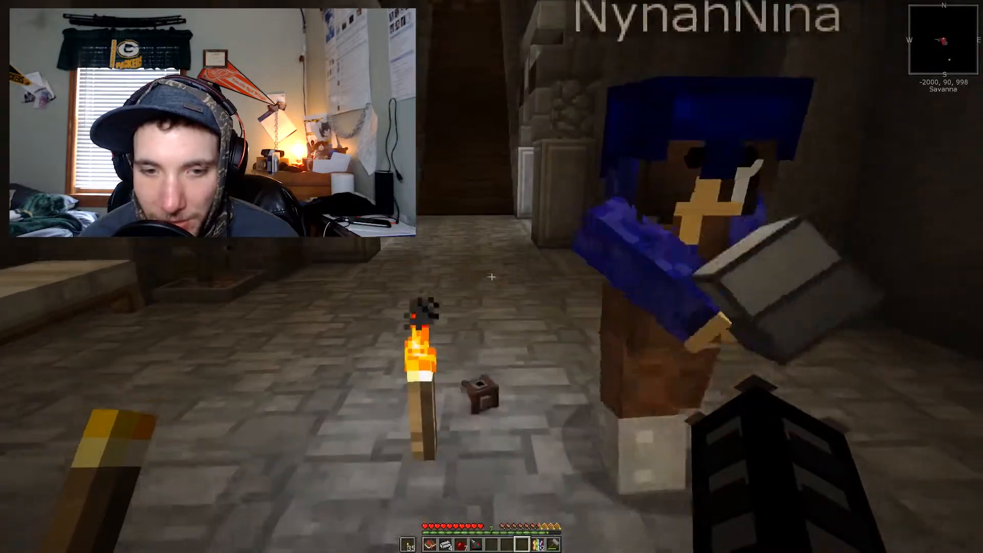
mouse_move(491, 275)
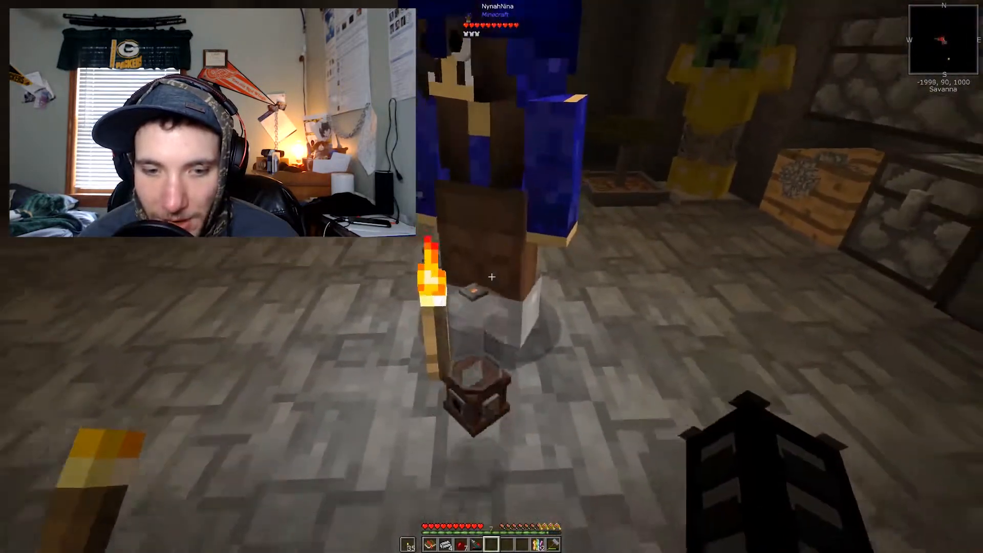
key(e)
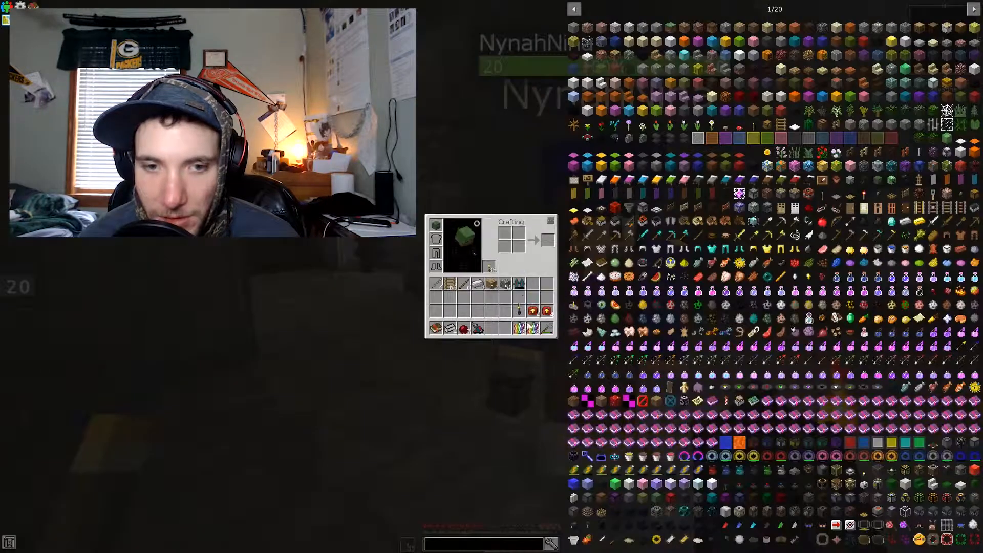
key(Escape)
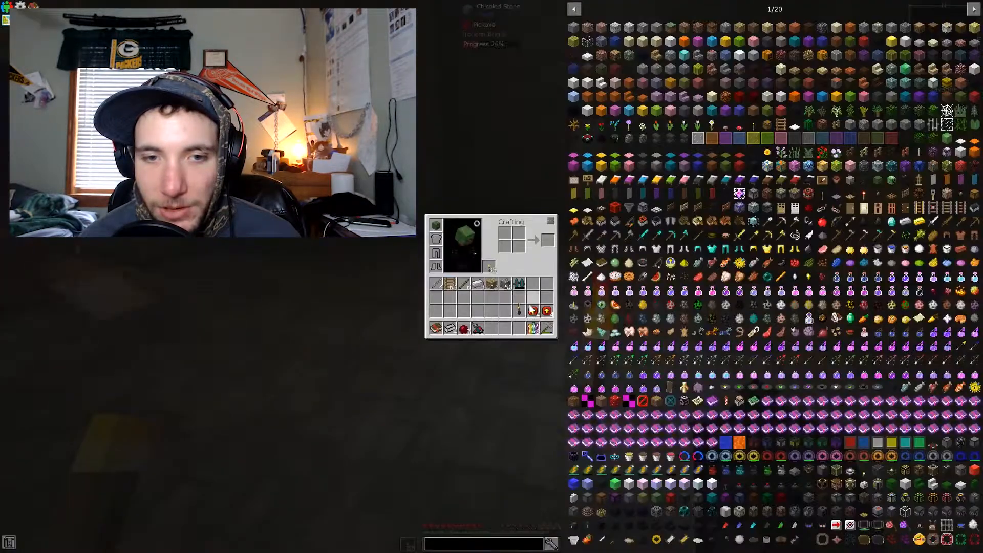
- Return to the machine room and inspect the SAG mill's interface
key(Escape)
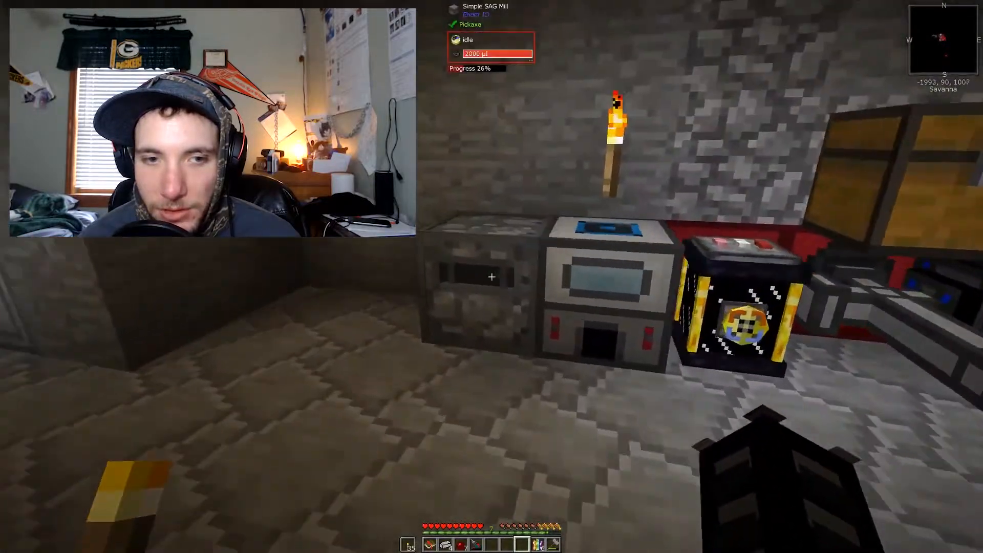
key(e)
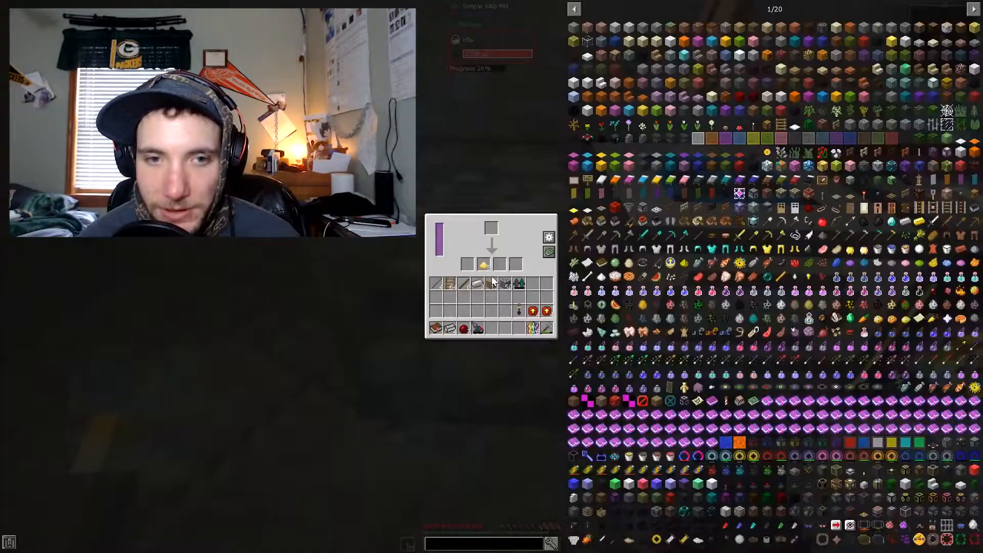
key(Escape)
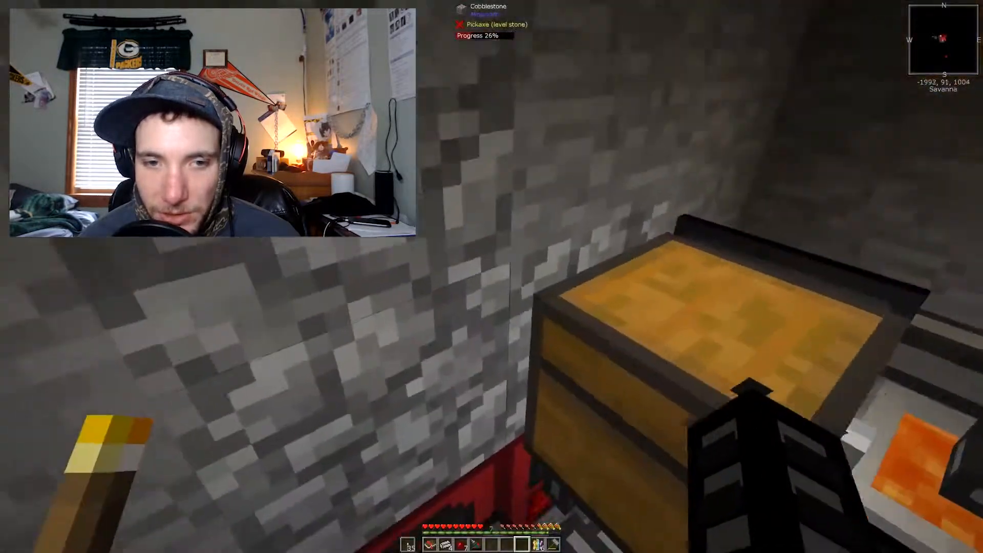
mouse_move(492, 276)
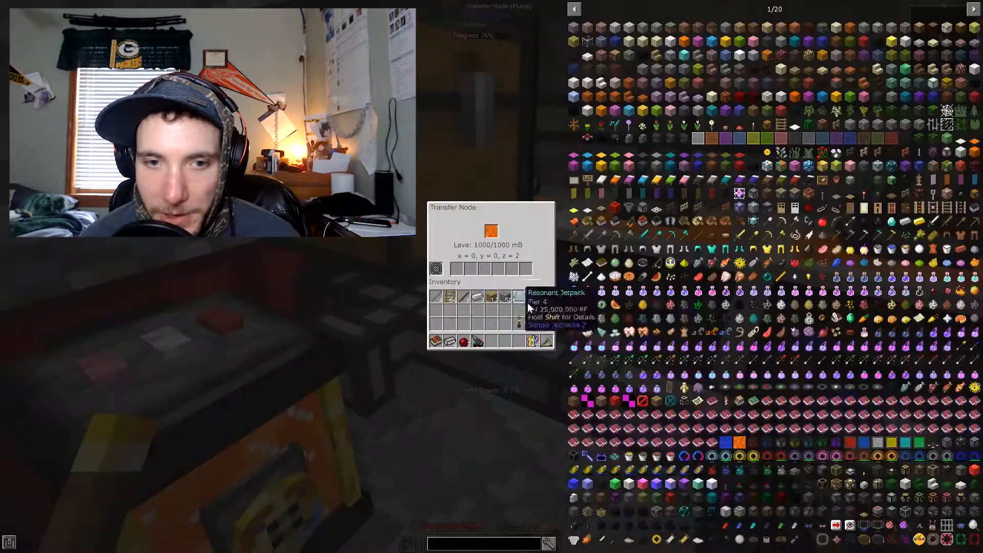
- Place the upgrade into the lava transfer node's upgrade slot
key(Escape)
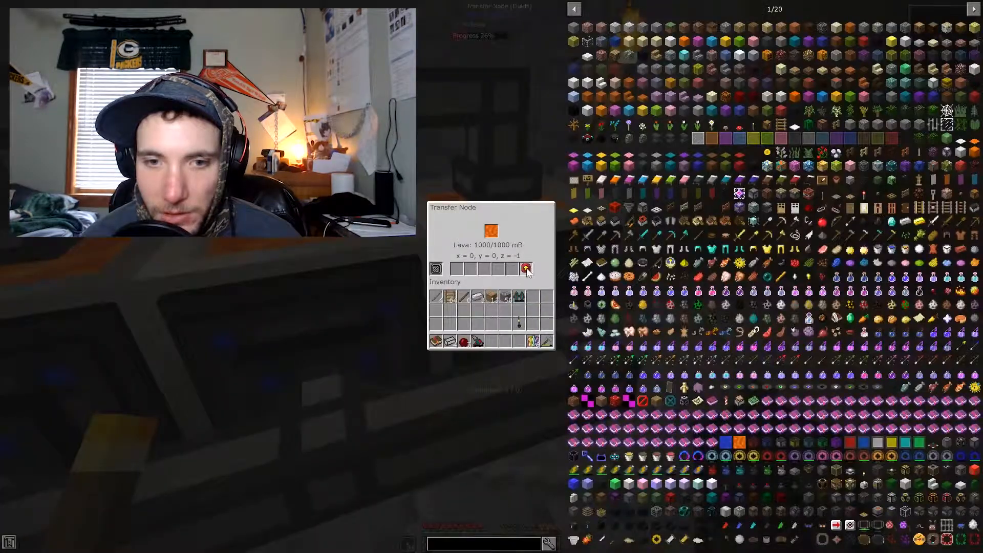
click(528, 268)
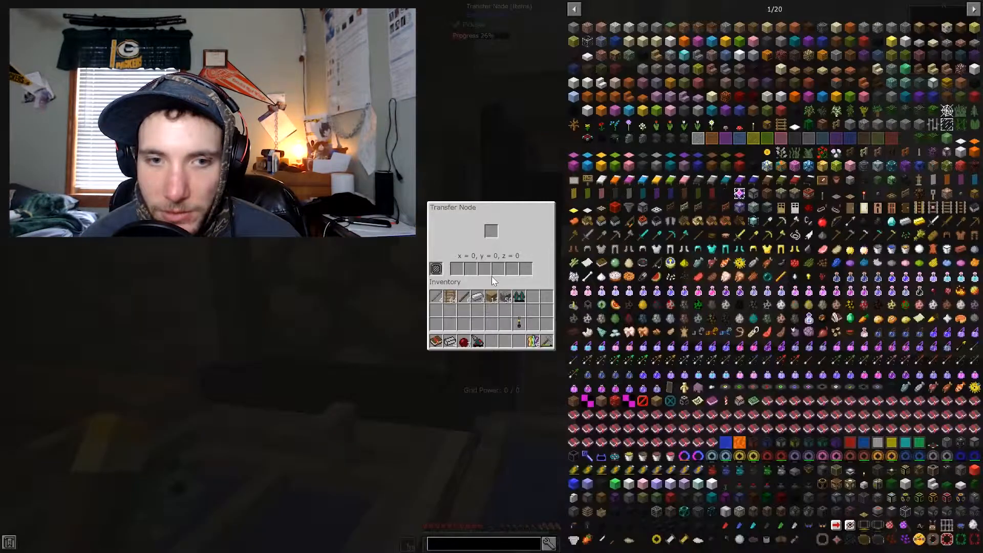
key(Escape)
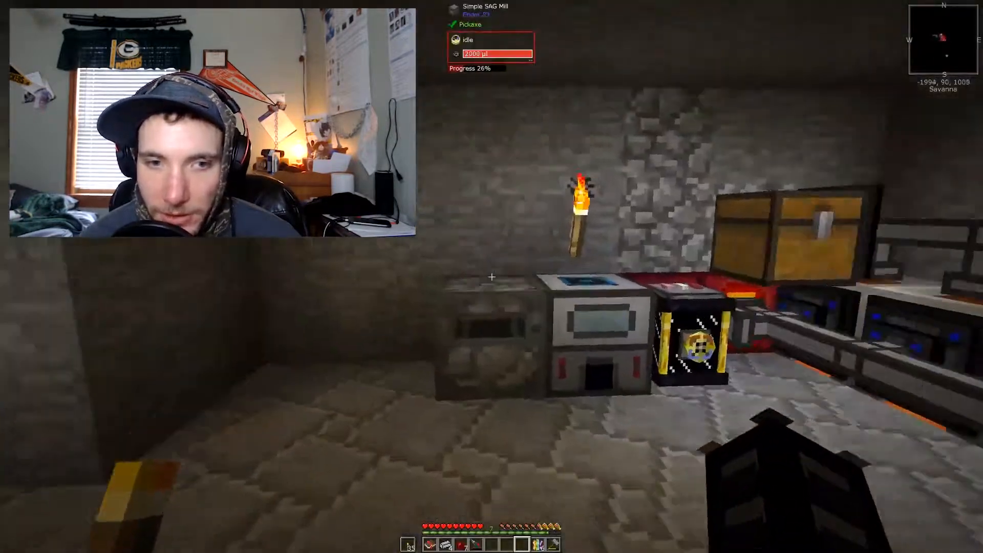
key(e)
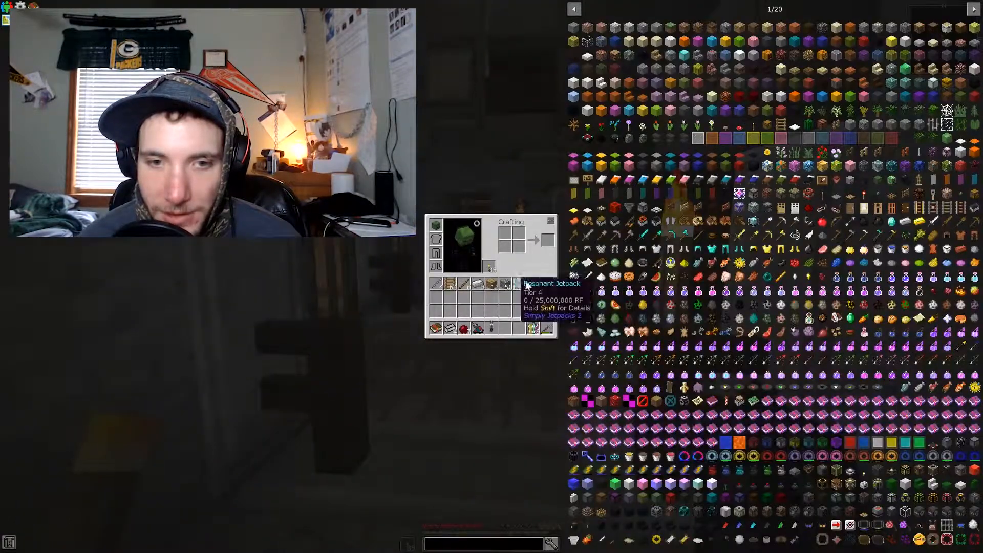
mouse_move(614, 239)
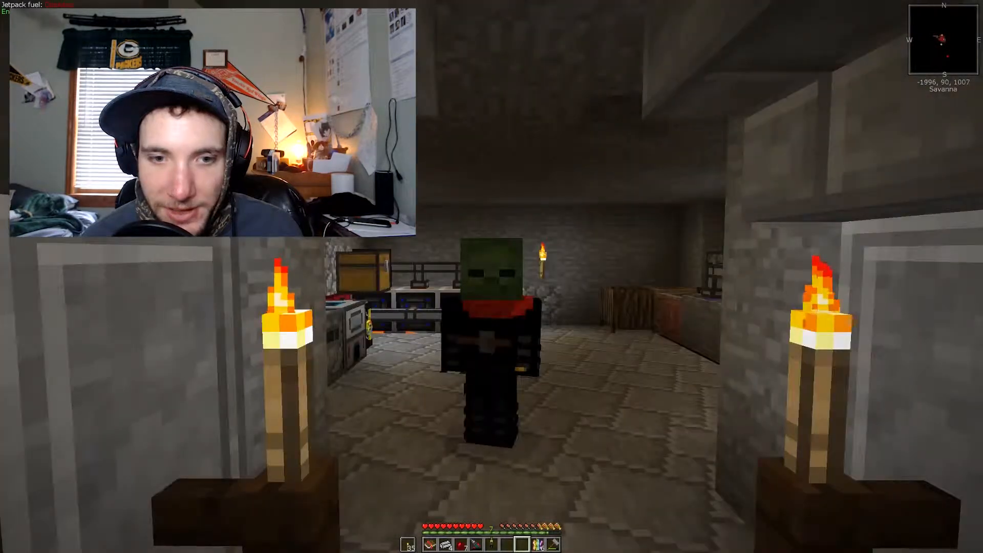
key(e)
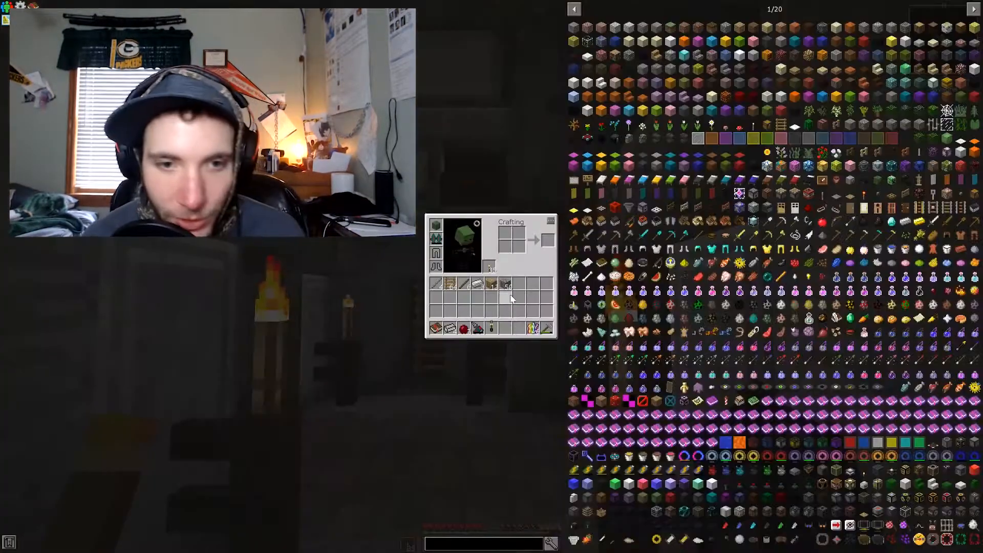
key(Escape)
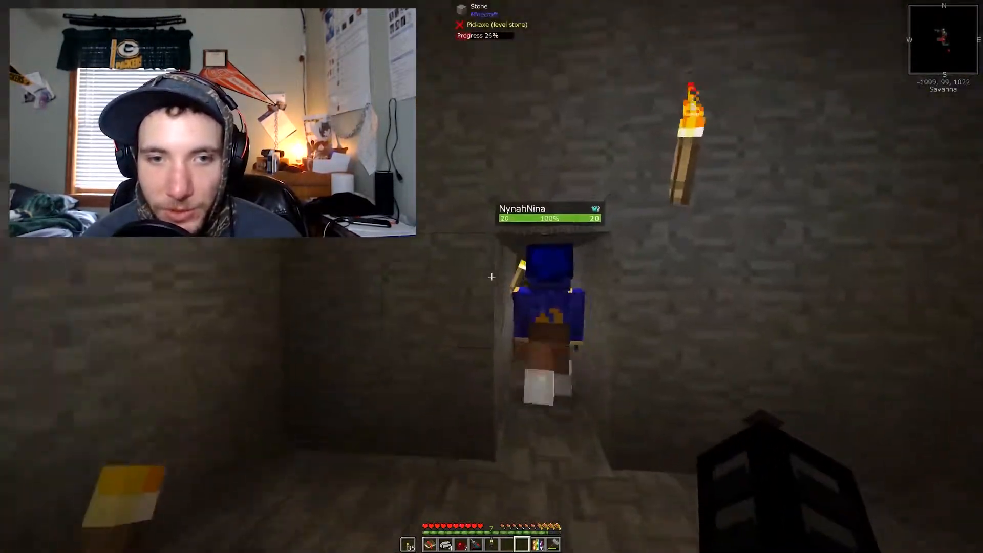
mouse_move(490, 277)
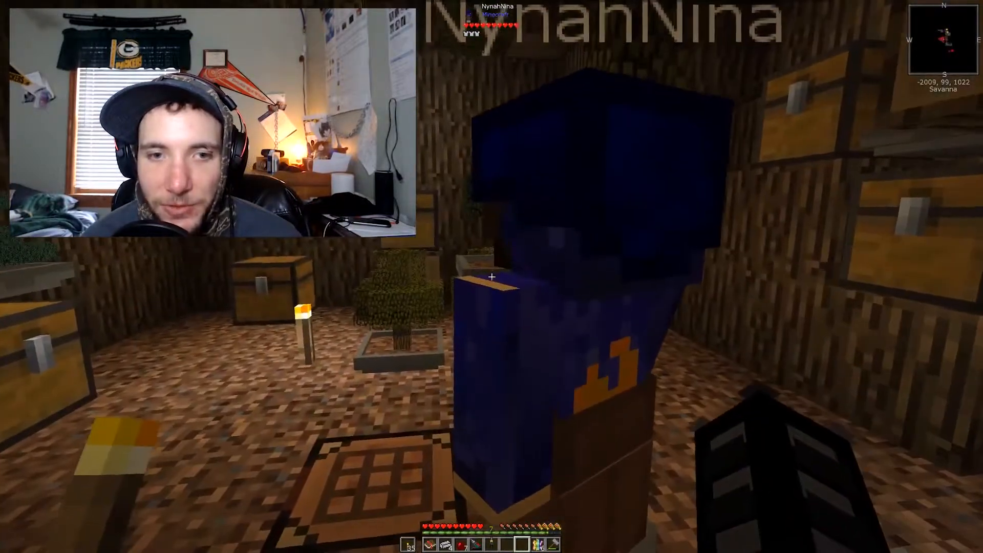
mouse_move(492, 277)
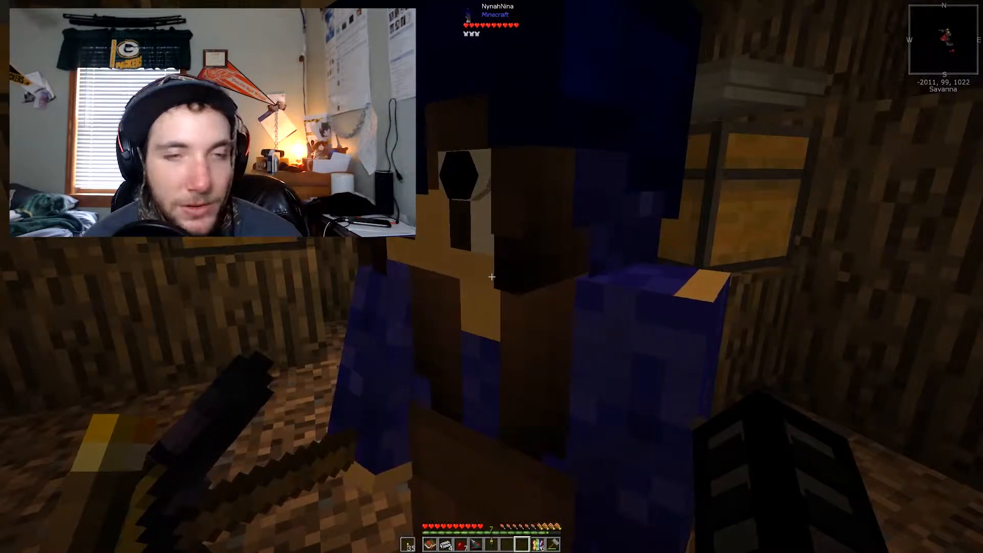
mouse_move(491, 276)
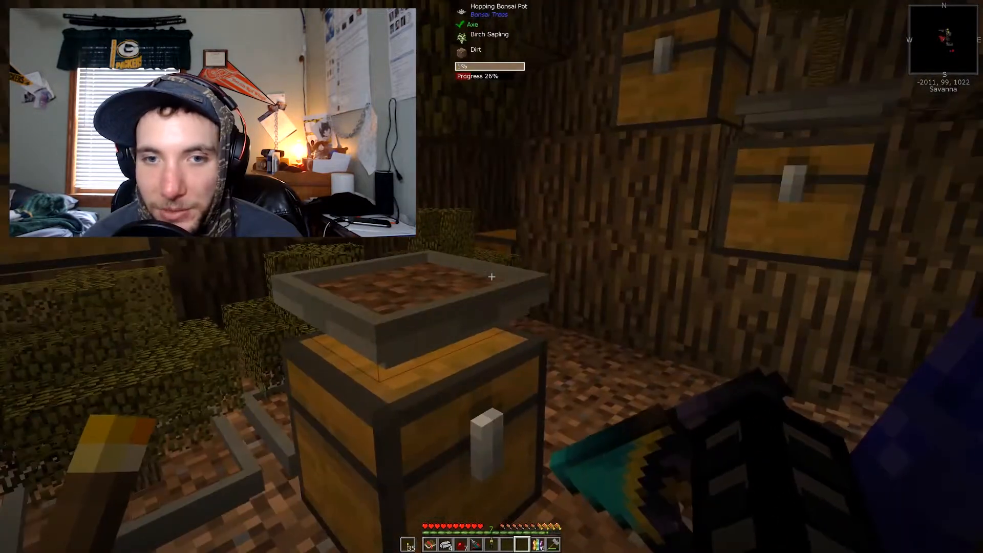